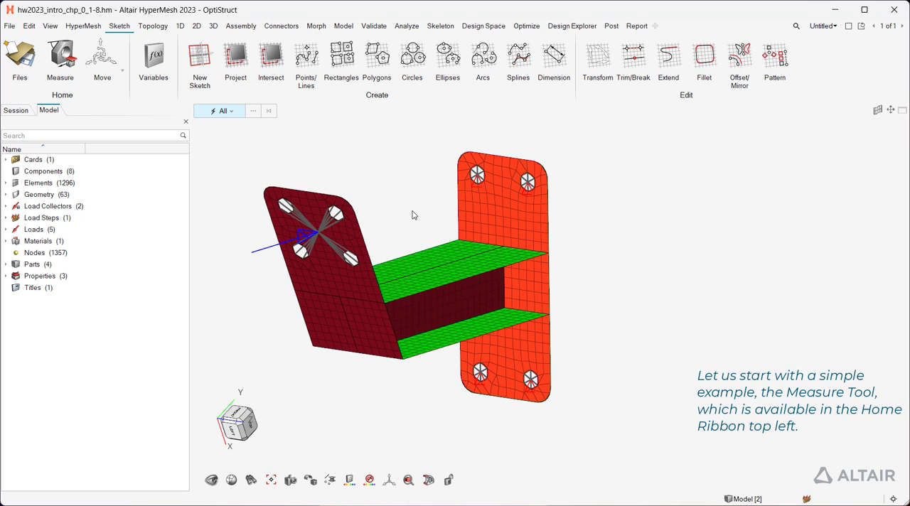
{"action": "mouse_move", "coordinate": [364, 130]}
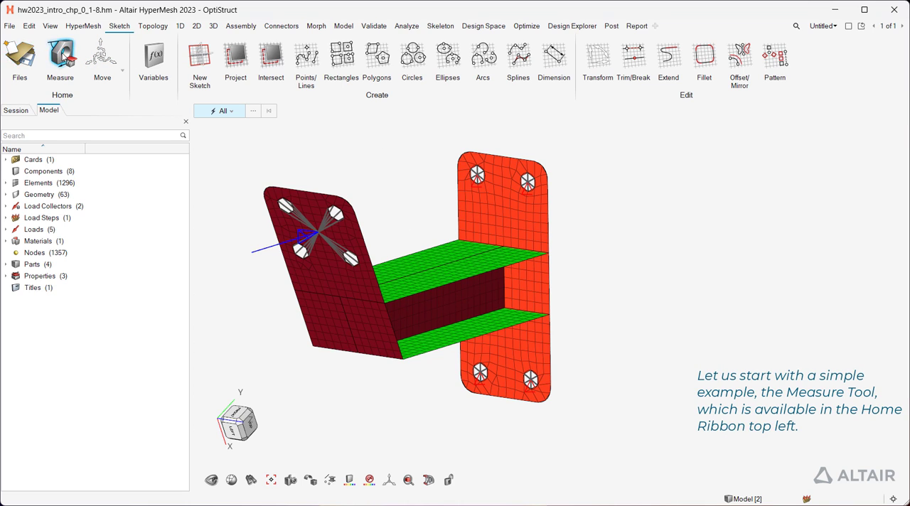
{"action": "mouse_move", "coordinate": [59, 56]}
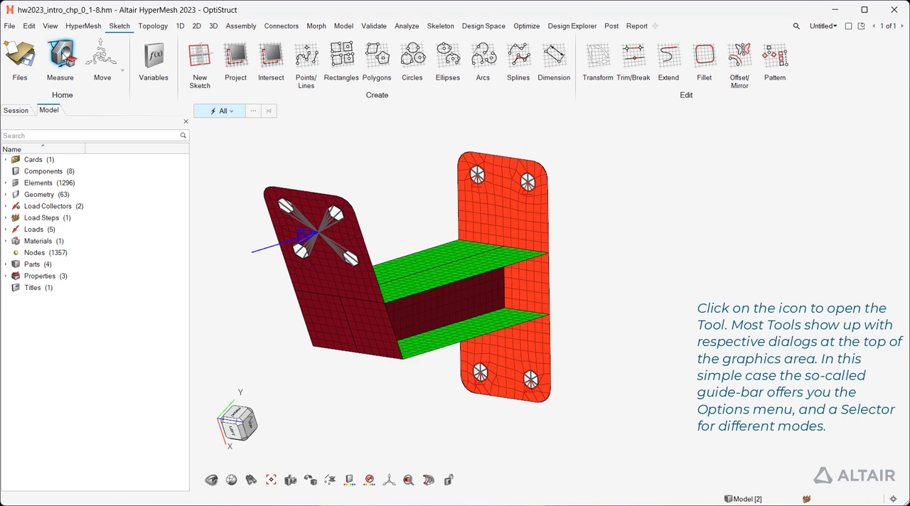
Start the Measure tool and glance at its guide-bar options.
{"action": "left_click", "coordinate": [60, 57]}
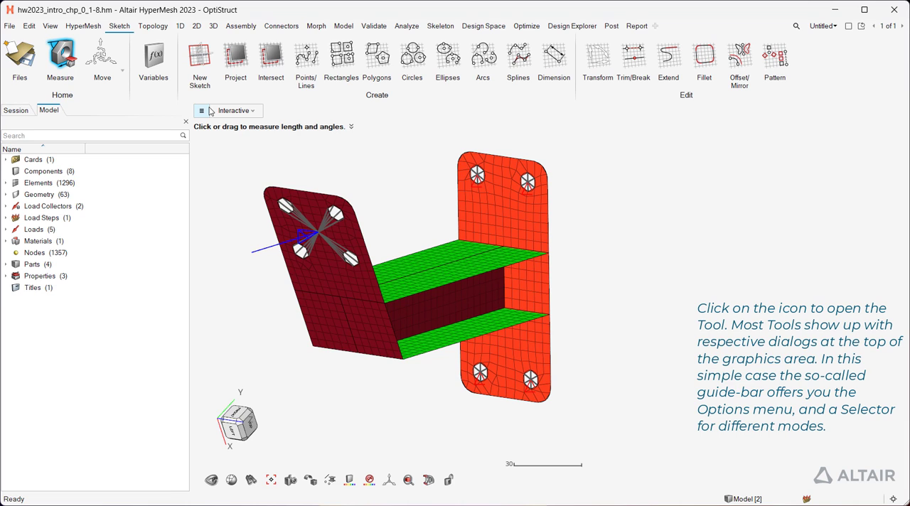
{"action": "left_click", "coordinate": [202, 111]}
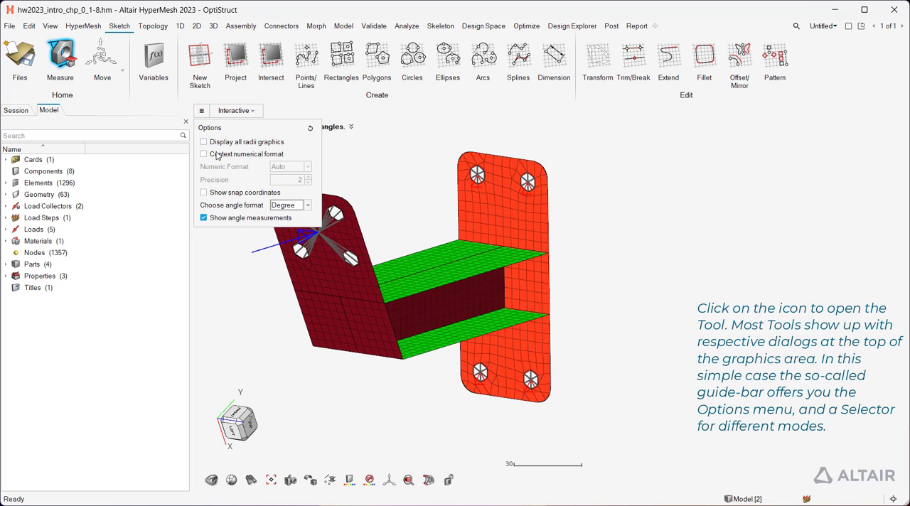
{"action": "left_click", "coordinate": [202, 111]}
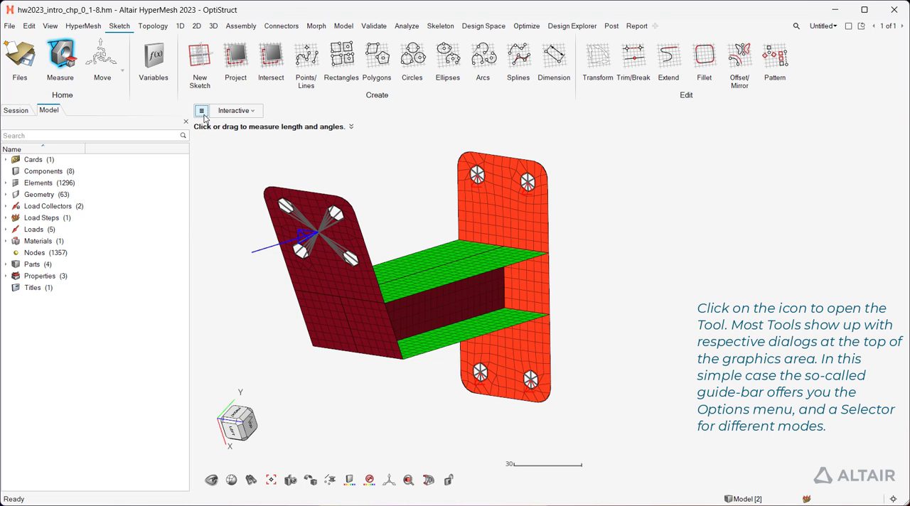
Keep the Interactive measuring mode and expand the workflow help.
{"action": "left_click", "coordinate": [253, 111]}
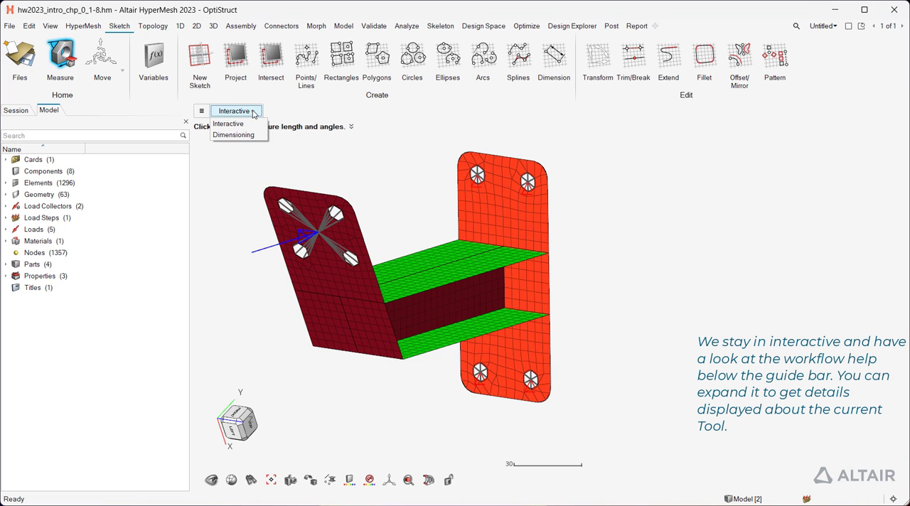
{"action": "left_click", "coordinate": [227, 123]}
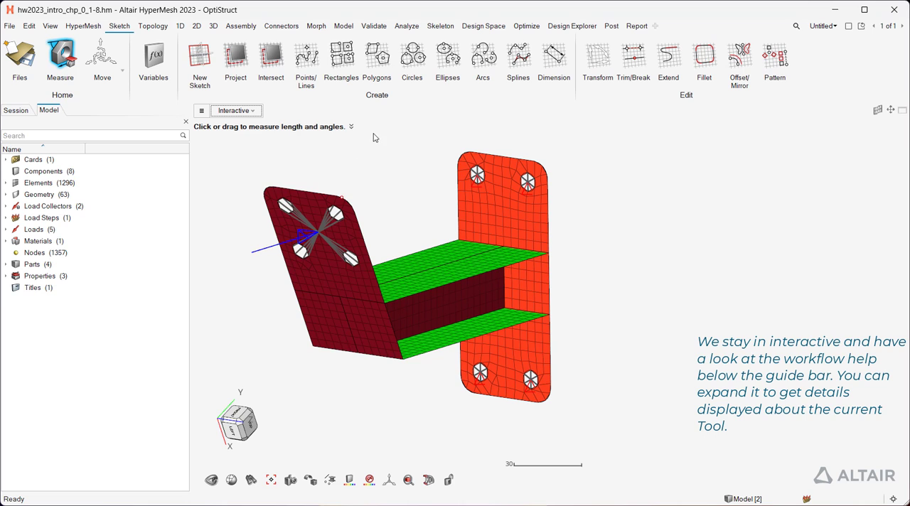
{"action": "mouse_move", "coordinate": [351, 128]}
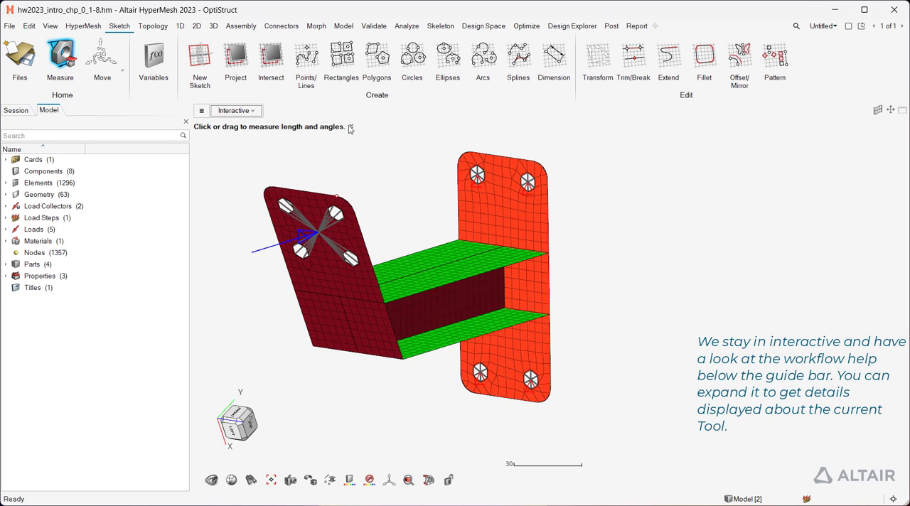
{"action": "left_click", "coordinate": [352, 126]}
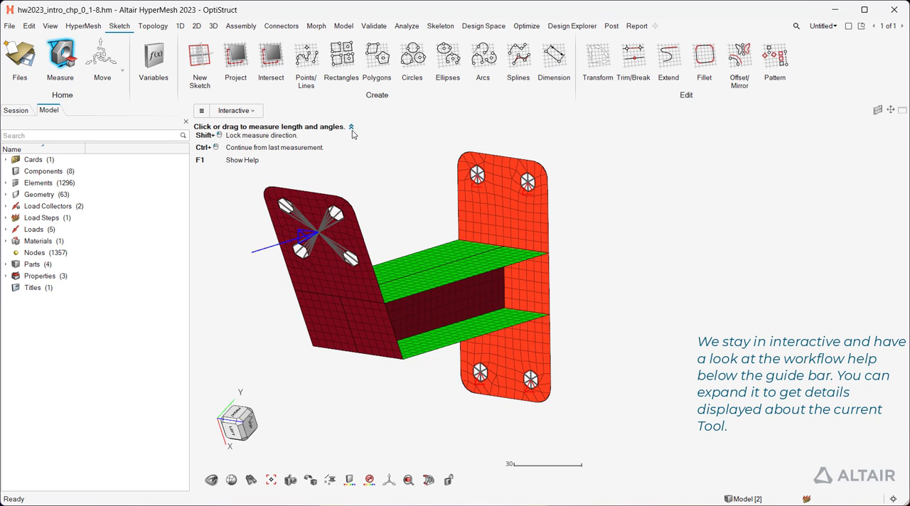
{"action": "mouse_move", "coordinate": [246, 165]}
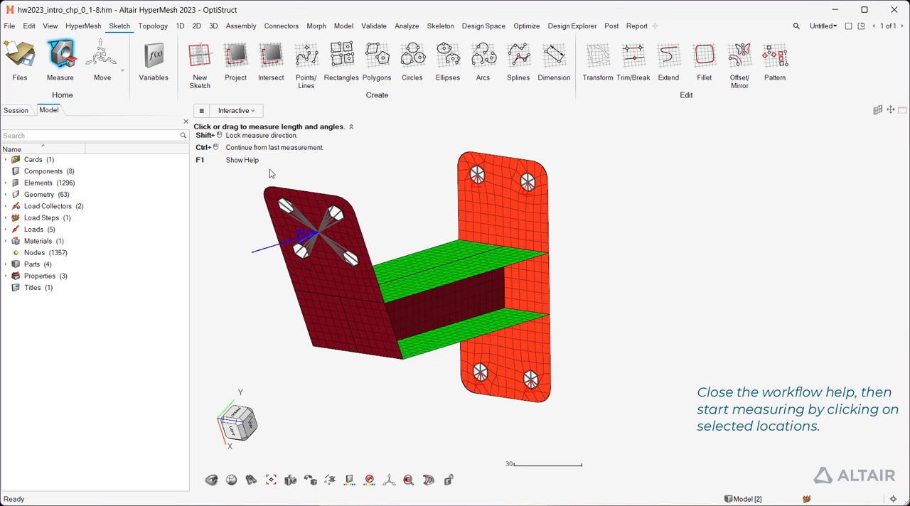
Collapse the help and pick flange hole points to measure 28.00 and 90.00 distances.
{"action": "left_click", "coordinate": [350, 127]}
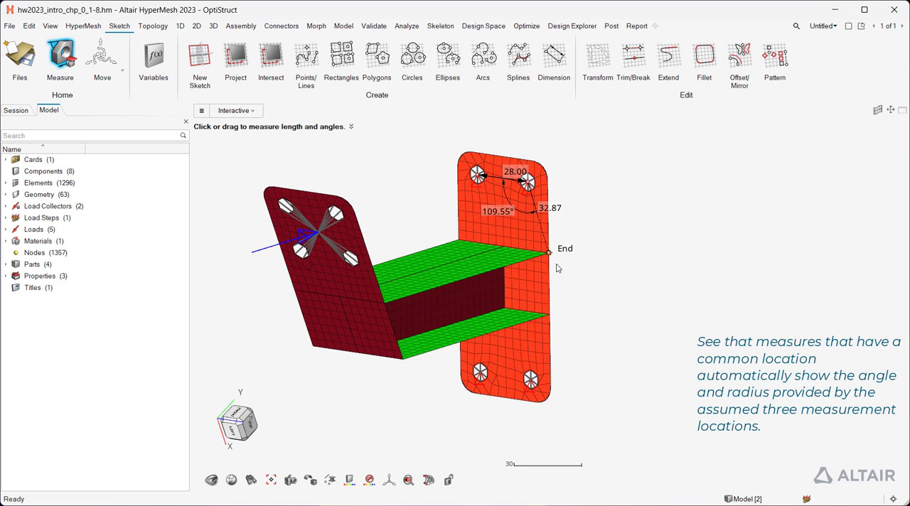
{"action": "left_click", "coordinate": [526, 377]}
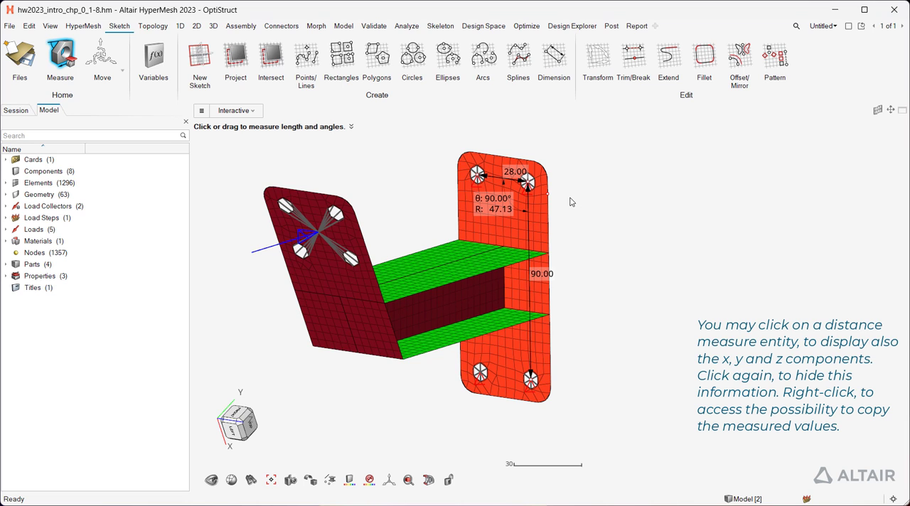
{"action": "mouse_move", "coordinate": [561, 270]}
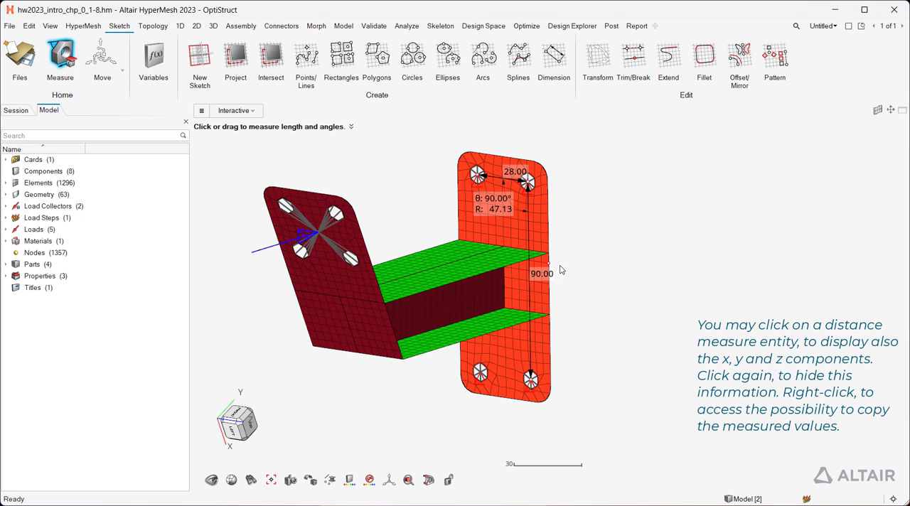
Toggle the x, y, z components on the 90.00 label and bring up its Copy options.
{"action": "left_click", "coordinate": [540, 273]}
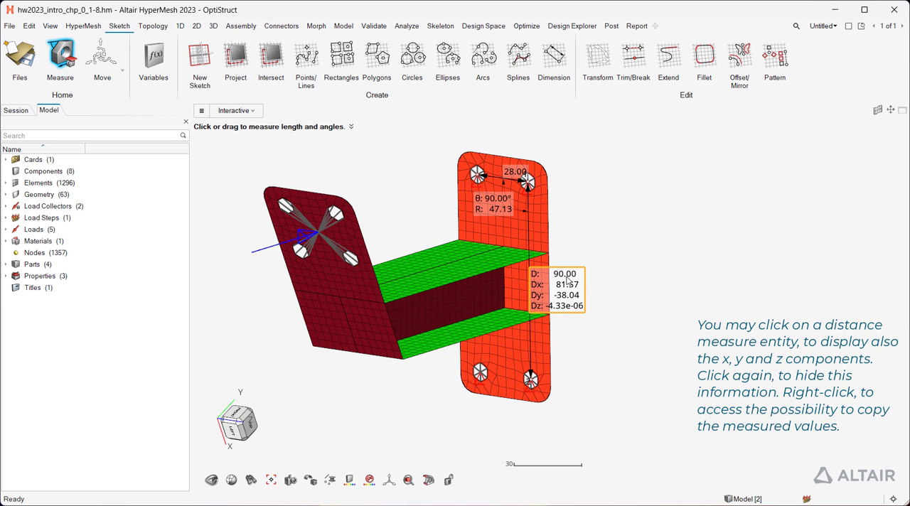
{"action": "left_click", "coordinate": [563, 284]}
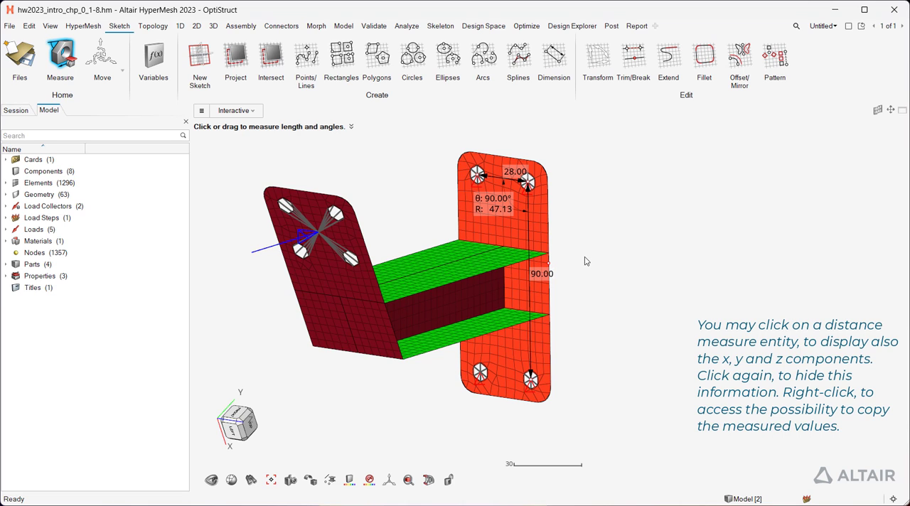
{"action": "right_click", "coordinate": [540, 273]}
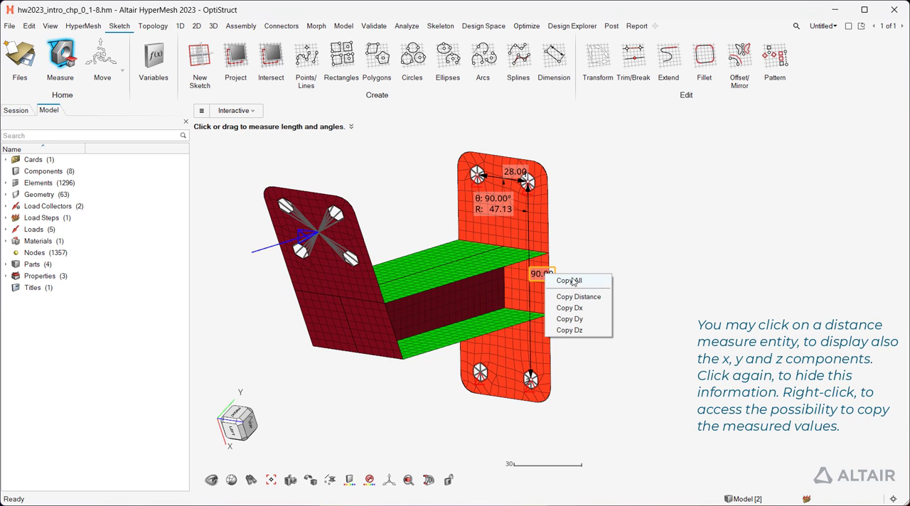
{"action": "mouse_move", "coordinate": [579, 295]}
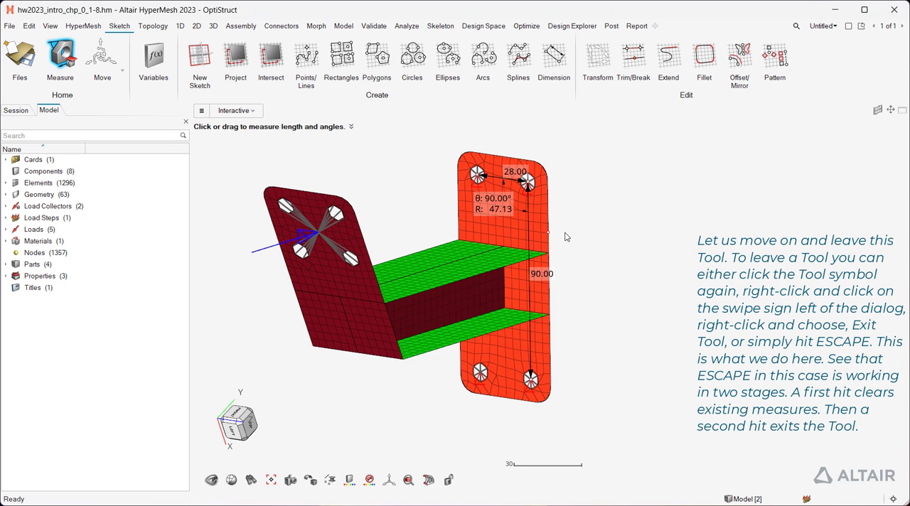
{"action": "mouse_move", "coordinate": [605, 148]}
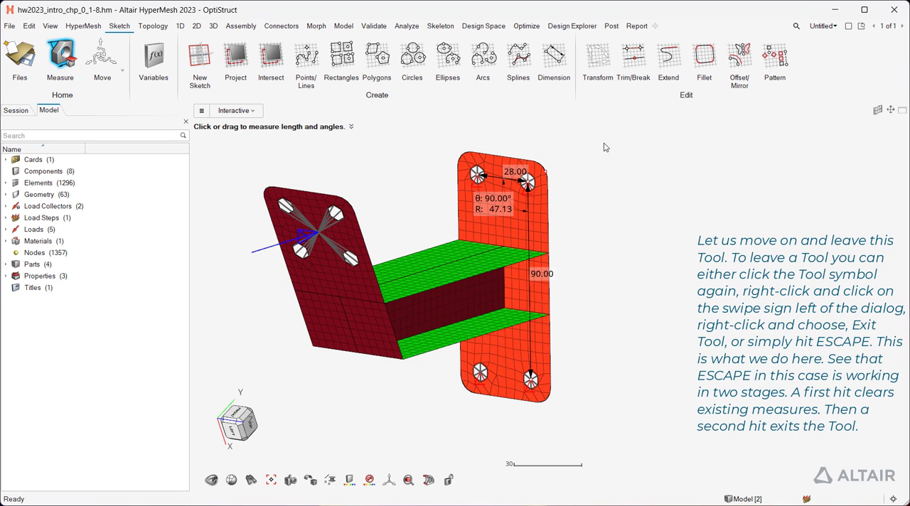
{"action": "mouse_move", "coordinate": [60, 57]}
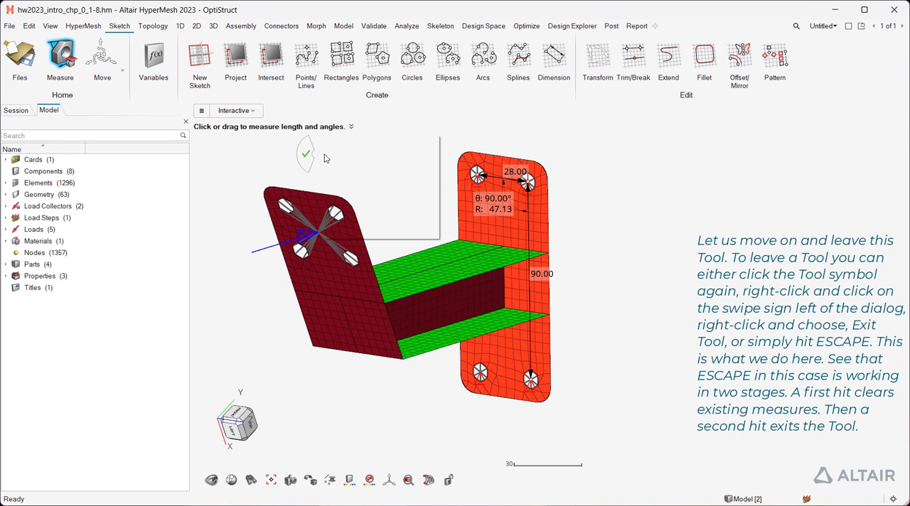
Clear all measurements and exit the Measure tool with Escape.
{"action": "right_click", "coordinate": [305, 161]}
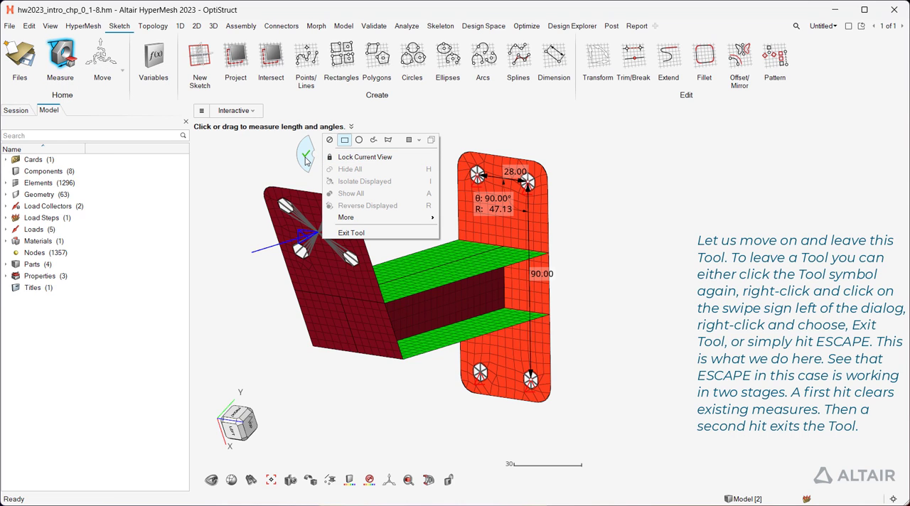
{"action": "mouse_move", "coordinate": [352, 233]}
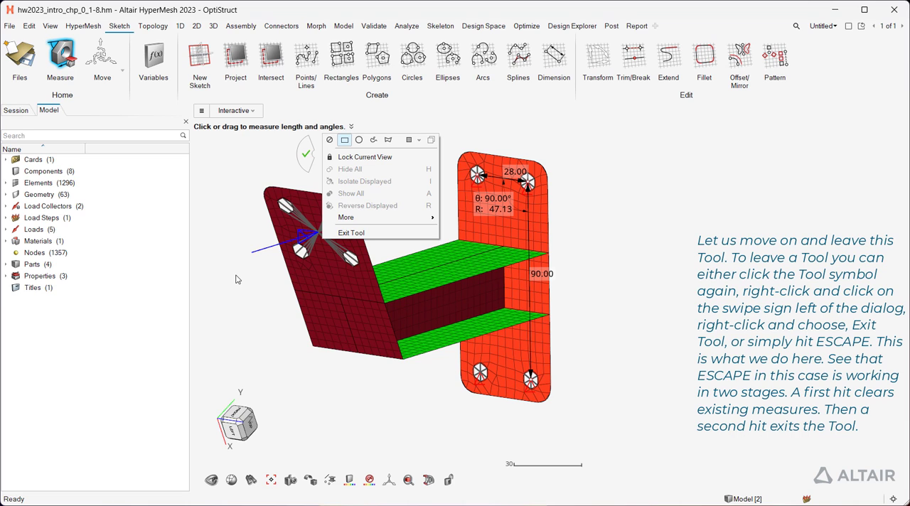
{"action": "key", "text": "Escape"}
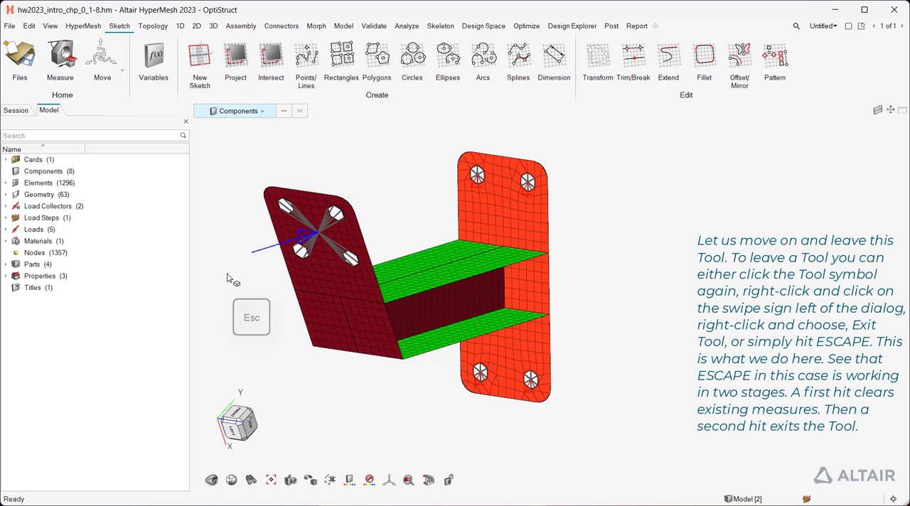
{"action": "key", "text": "Escape"}
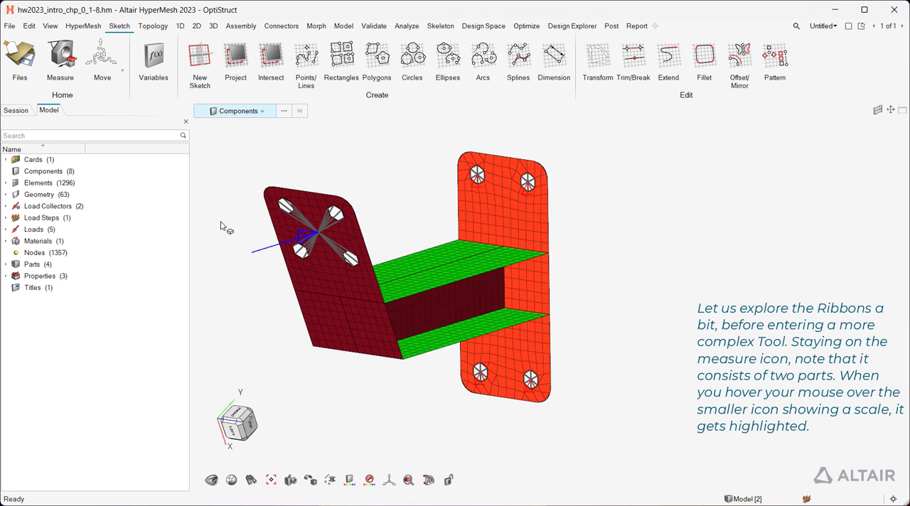
{"action": "mouse_move", "coordinate": [101, 60]}
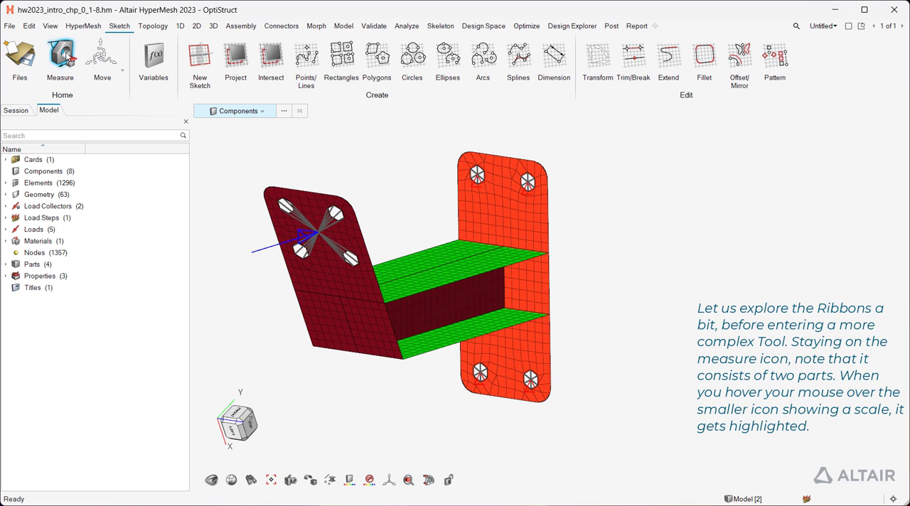
{"action": "mouse_move", "coordinate": [68, 64]}
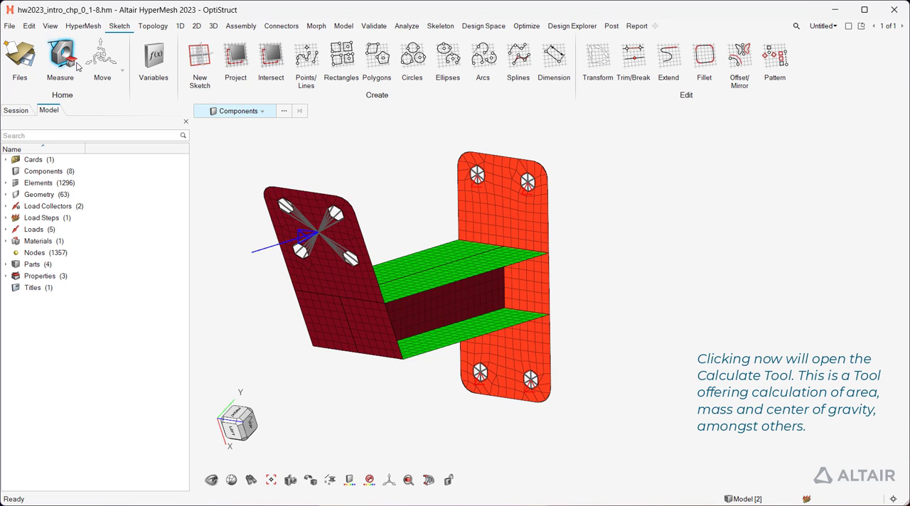
Bring up the Calculate panel for component area, volume, mass and centre of gravity.
{"action": "left_click", "coordinate": [56, 54]}
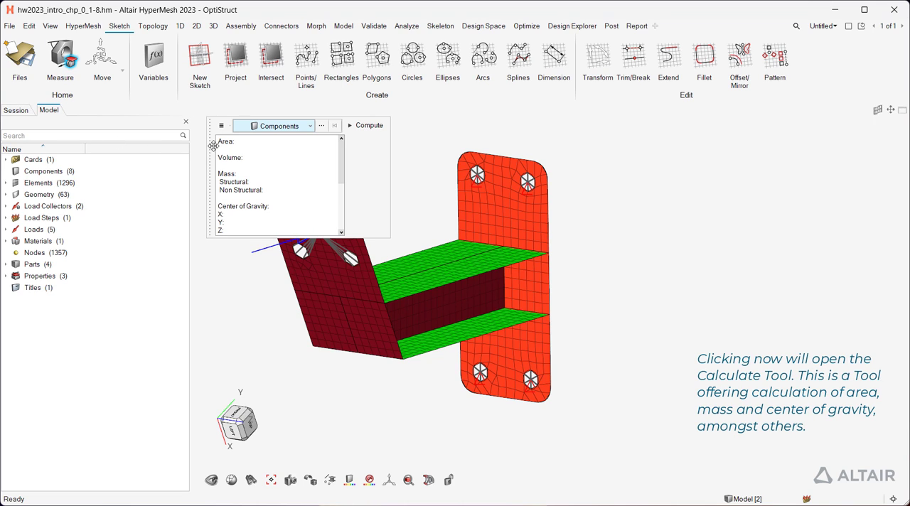
{"action": "mouse_move", "coordinate": [409, 145]}
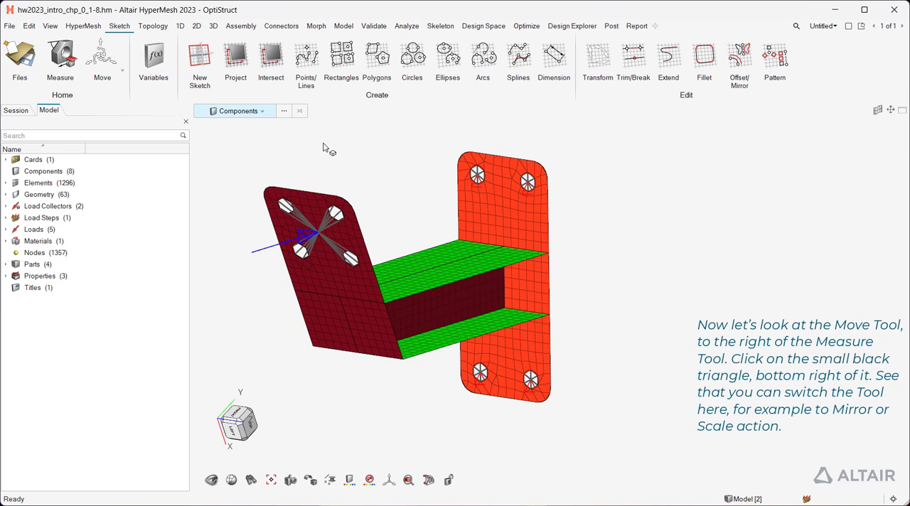
{"action": "mouse_move", "coordinate": [102, 56]}
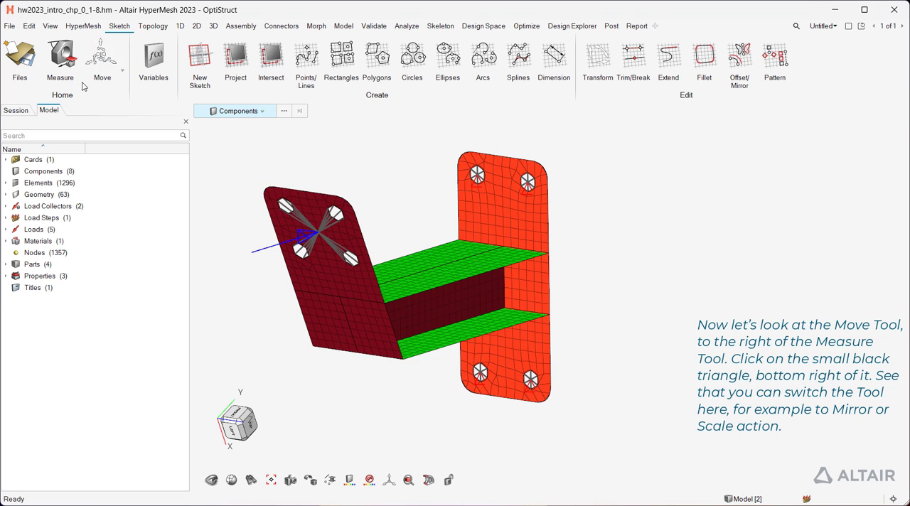
Switch the transformation tool from Move to Scale.
{"action": "left_click", "coordinate": [122, 76]}
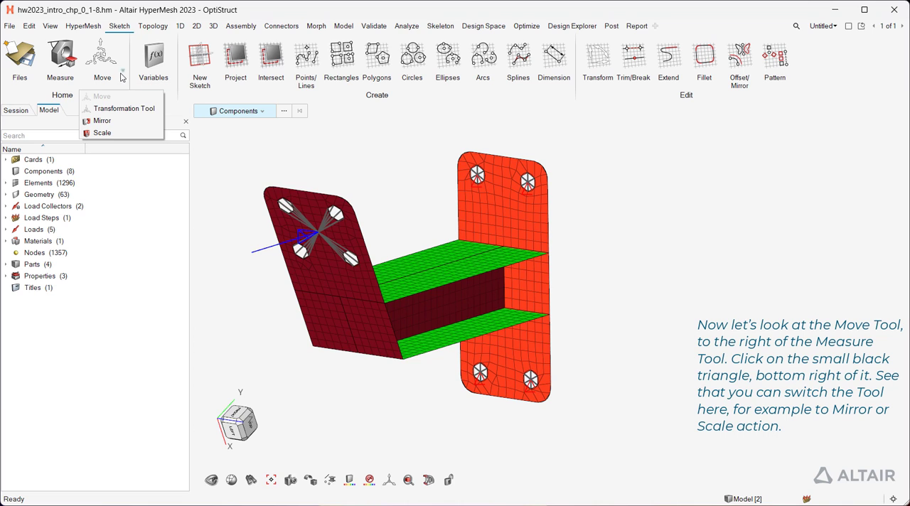
{"action": "mouse_move", "coordinate": [103, 134]}
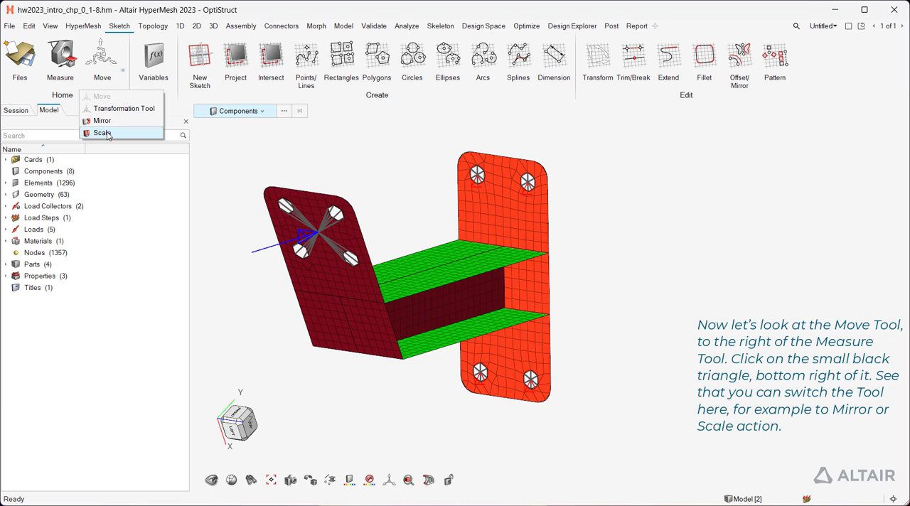
{"action": "left_click", "coordinate": [102, 133]}
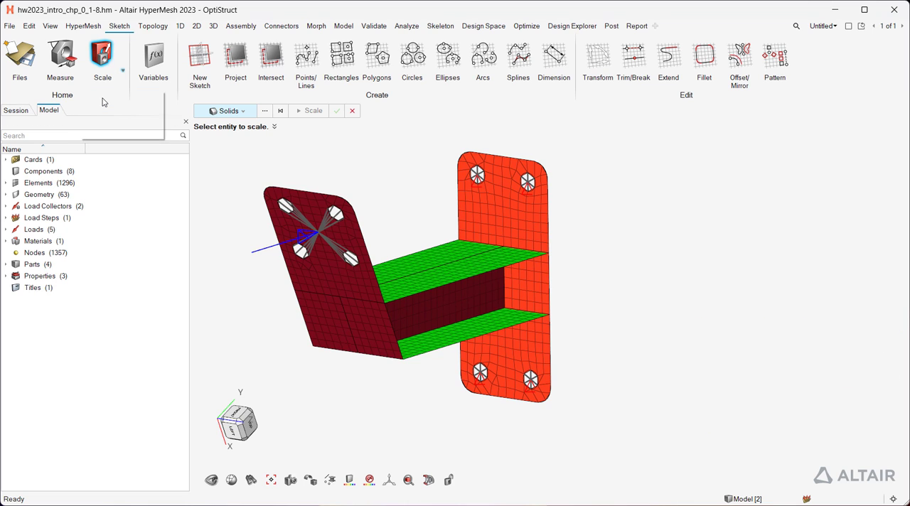
Browse the Topology, Skeleton and Post ribbon tabs in turn.
{"action": "left_click", "coordinate": [102, 57]}
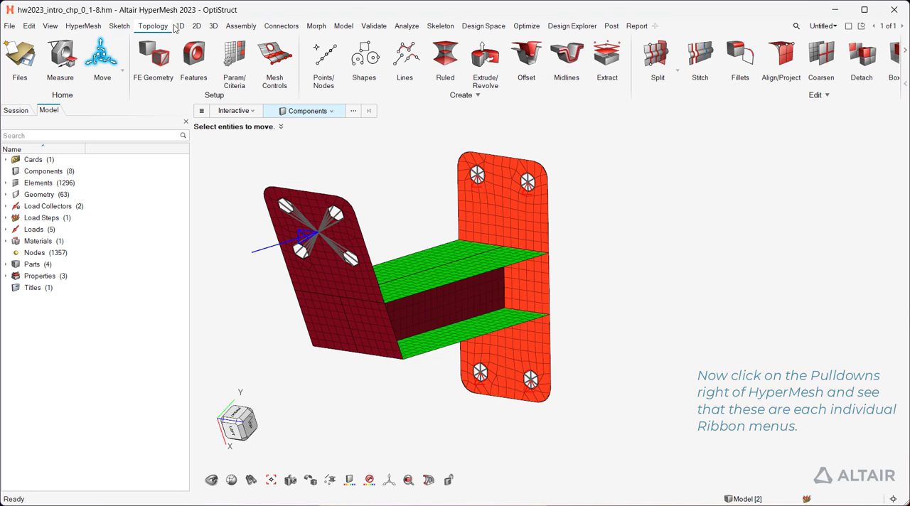
{"action": "left_click", "coordinate": [439, 25]}
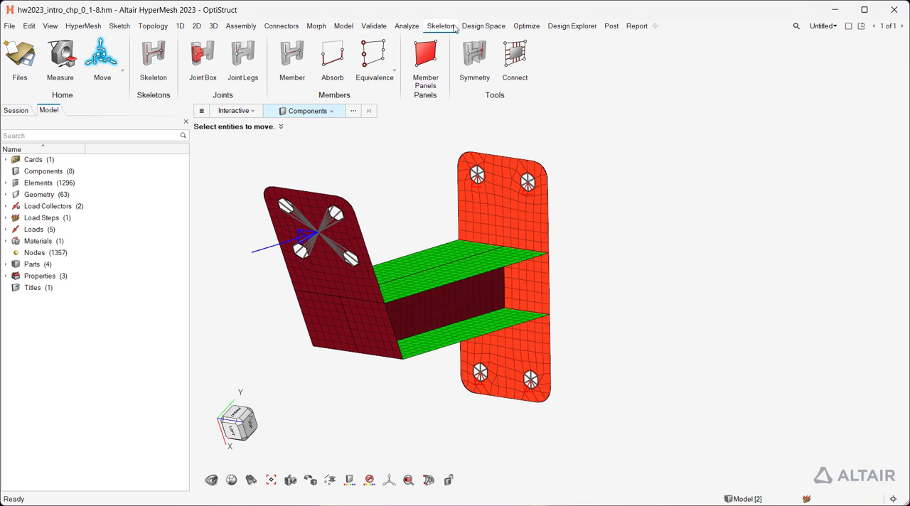
{"action": "left_click", "coordinate": [609, 26]}
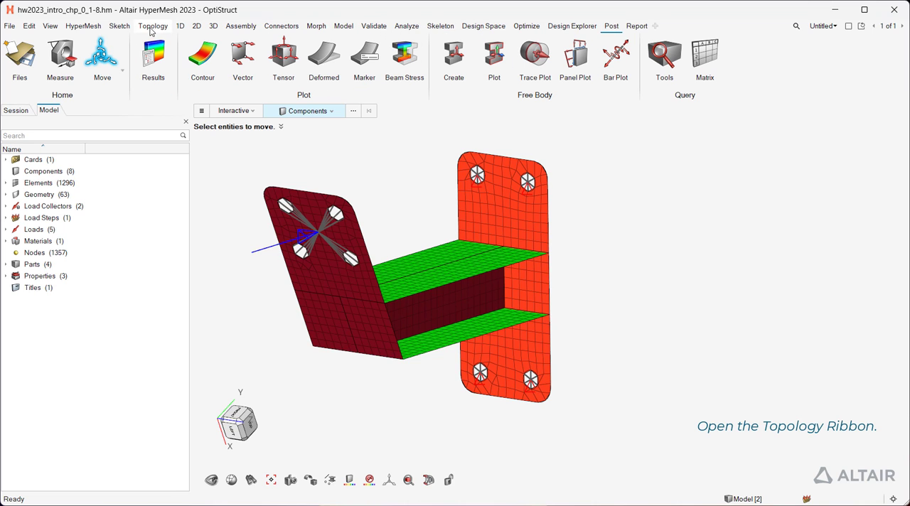
Return to the Topology ribbon and reveal the Create and Edit pulldown tools.
{"action": "left_click", "coordinate": [150, 25]}
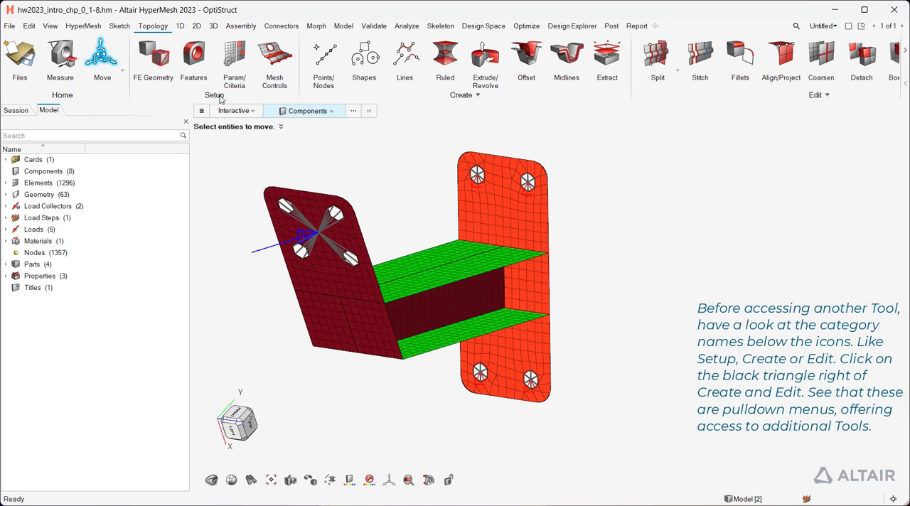
{"action": "mouse_move", "coordinate": [478, 107]}
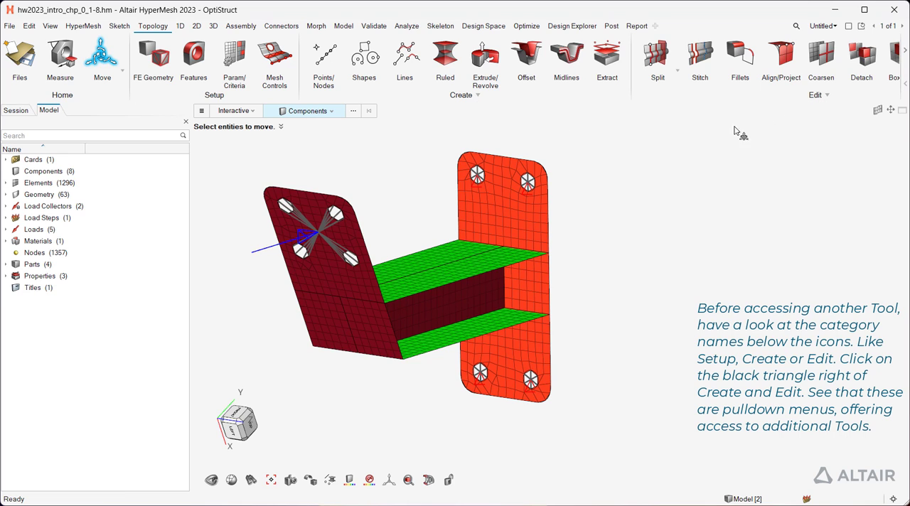
{"action": "left_click", "coordinate": [475, 94]}
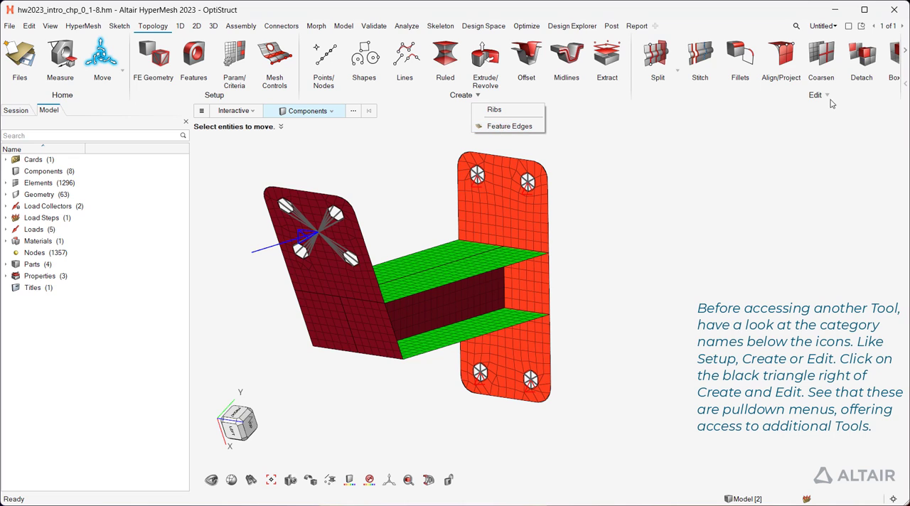
{"action": "left_click", "coordinate": [828, 94]}
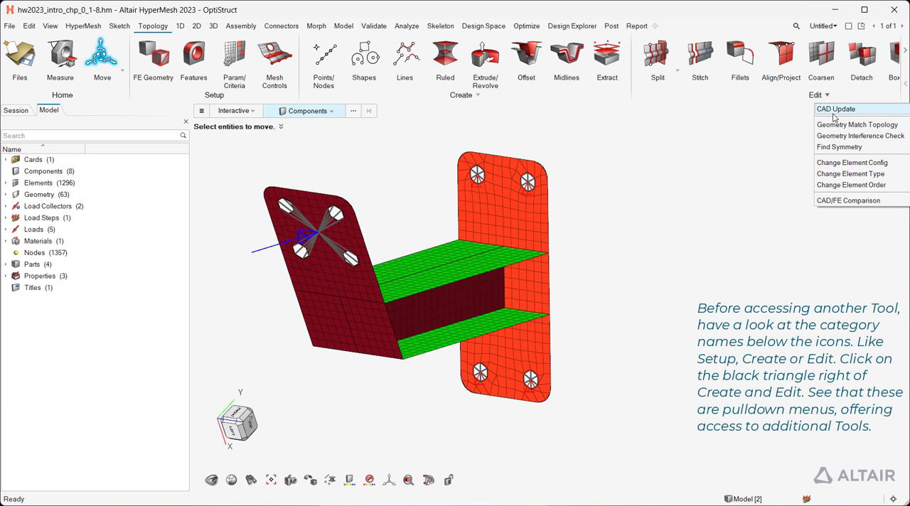
{"action": "mouse_move", "coordinate": [851, 174]}
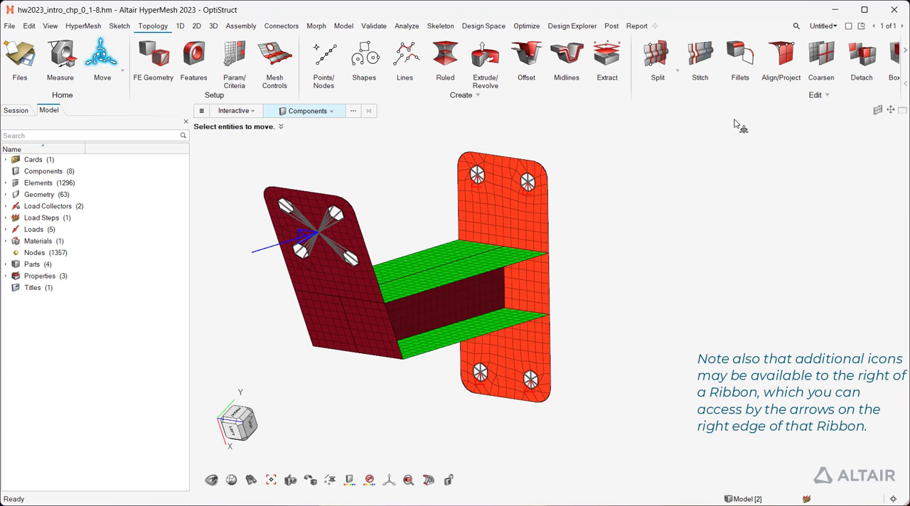
{"action": "mouse_move", "coordinate": [740, 128]}
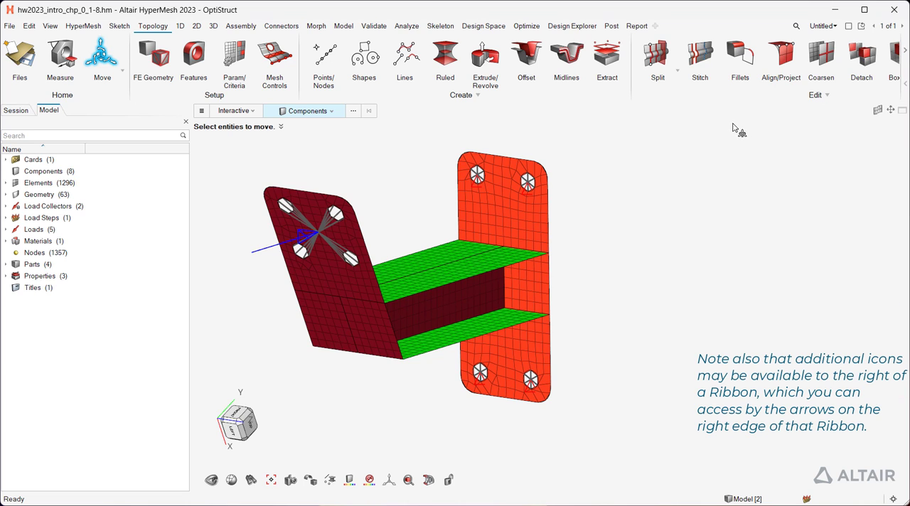
{"action": "mouse_move", "coordinate": [904, 54]}
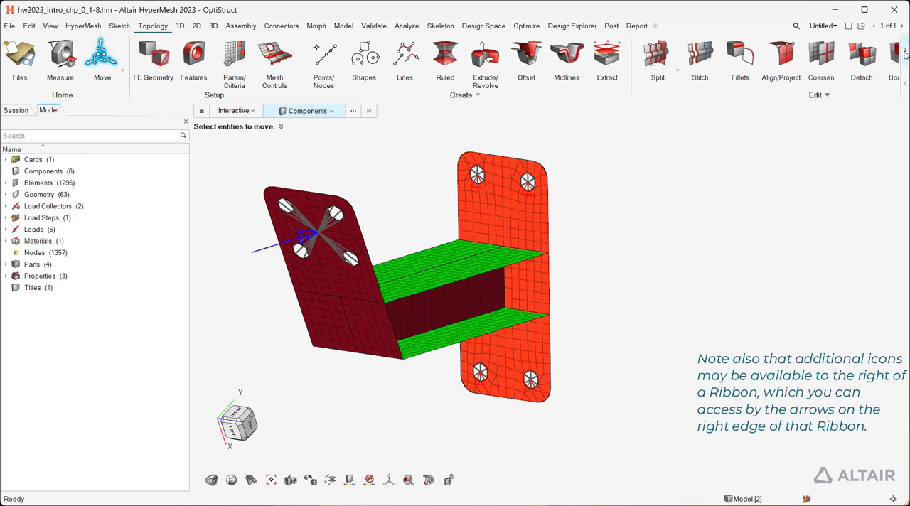
{"action": "left_click", "coordinate": [905, 54]}
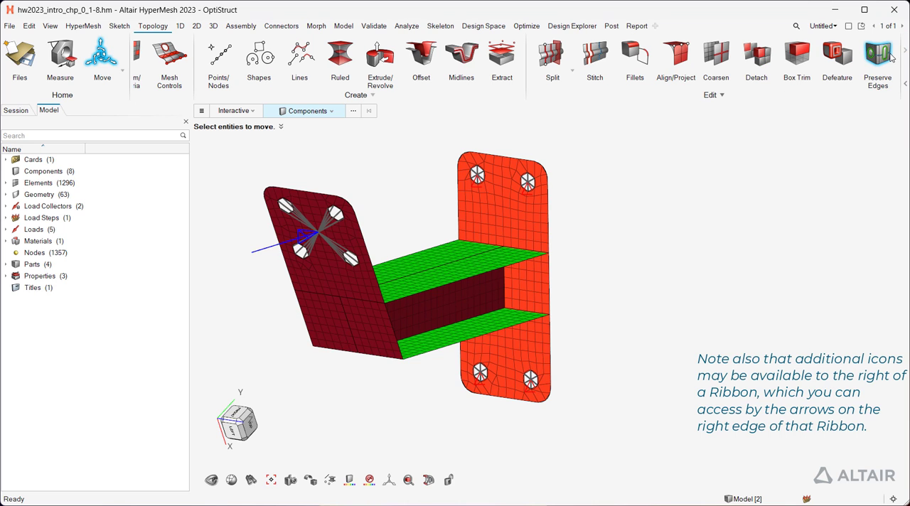
{"action": "left_click", "coordinate": [901, 68]}
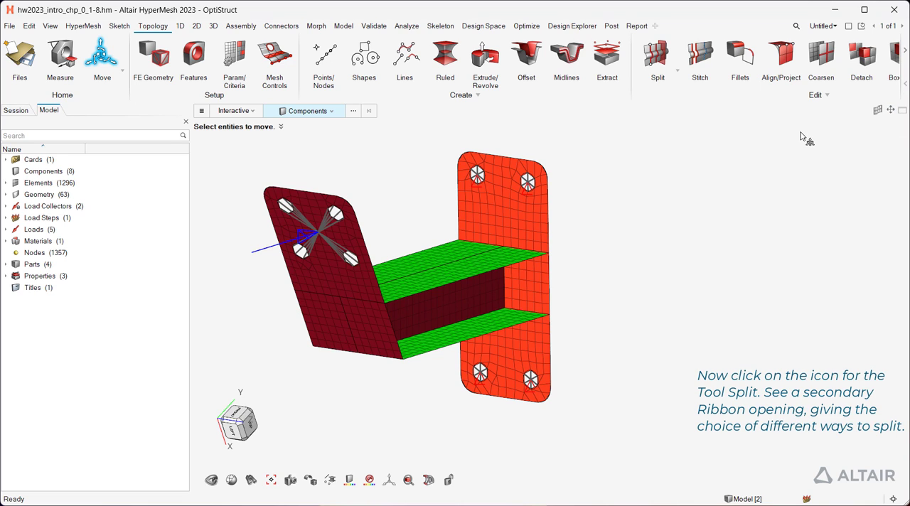
{"action": "mouse_move", "coordinate": [688, 105]}
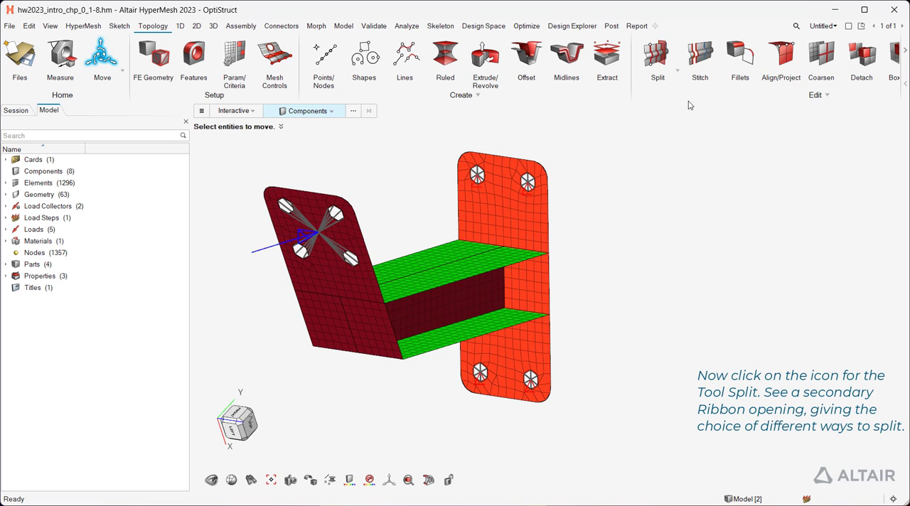
Start the Split tool, try Nodes and Surfaces modes, return to Interactive and show its demo video.
{"action": "left_click", "coordinate": [657, 54]}
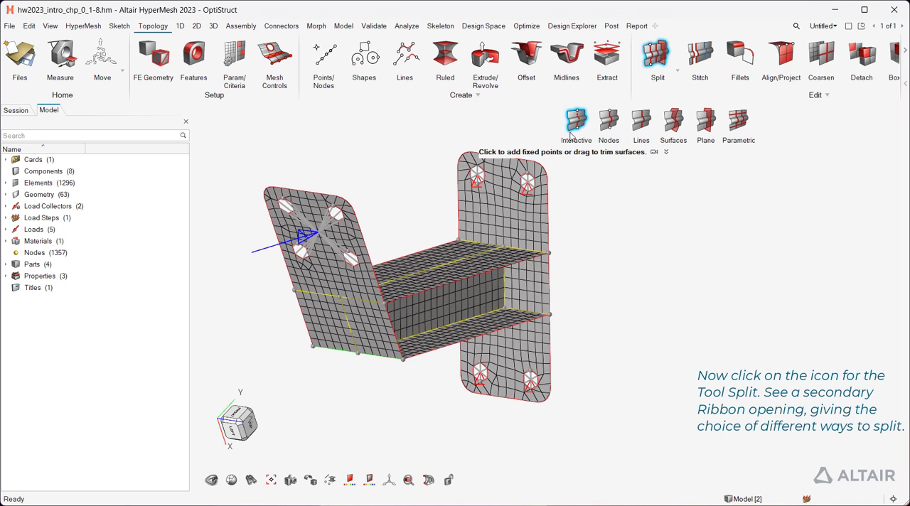
{"action": "left_click", "coordinate": [640, 121]}
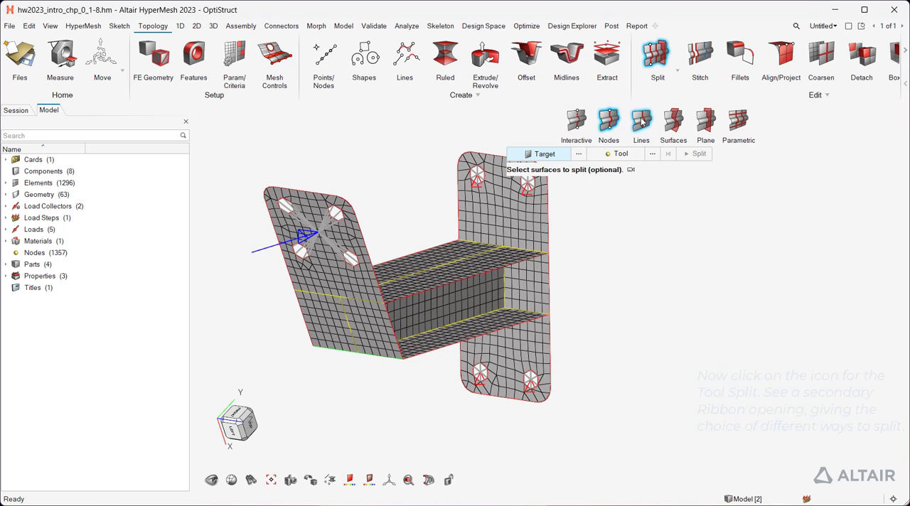
{"action": "left_click", "coordinate": [672, 121]}
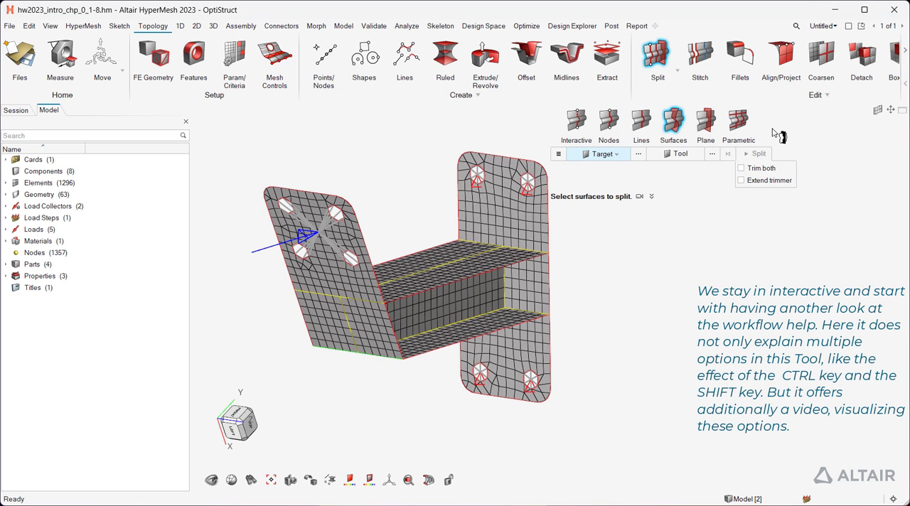
{"action": "mouse_move", "coordinate": [649, 155]}
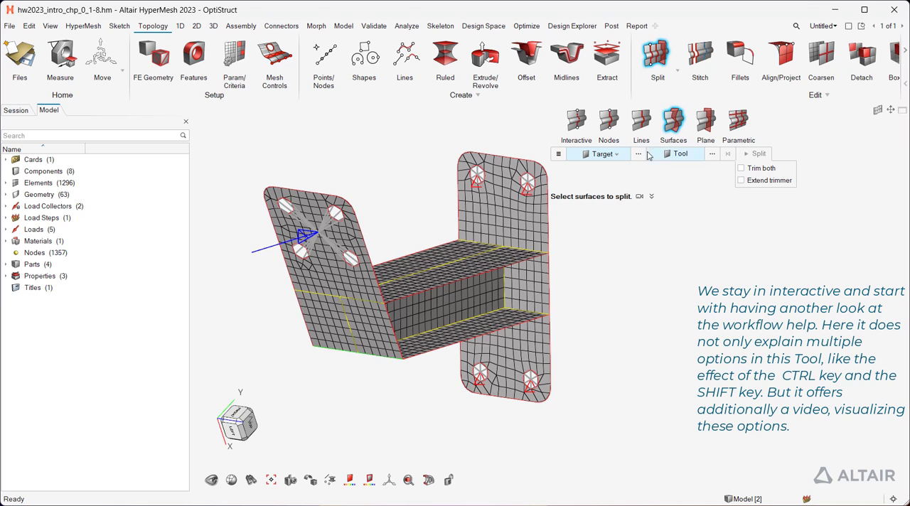
{"action": "left_click", "coordinate": [576, 121]}
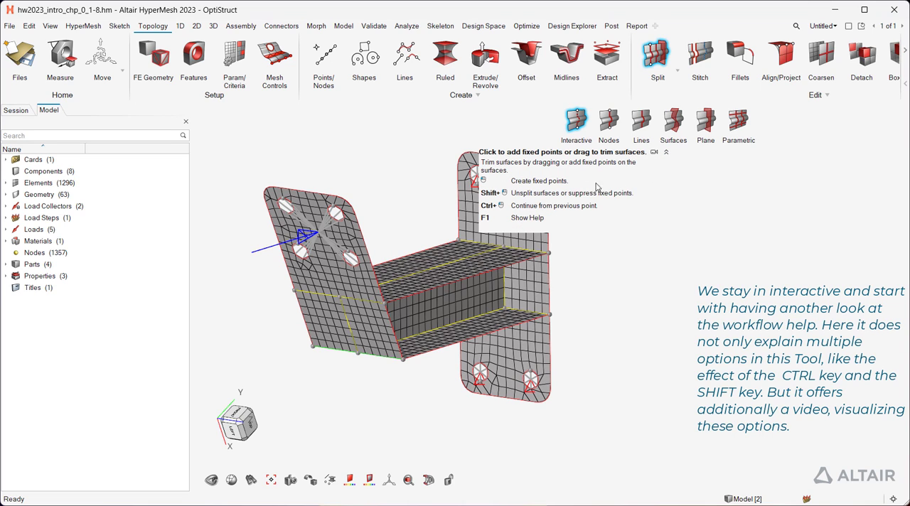
{"action": "mouse_move", "coordinate": [499, 202]}
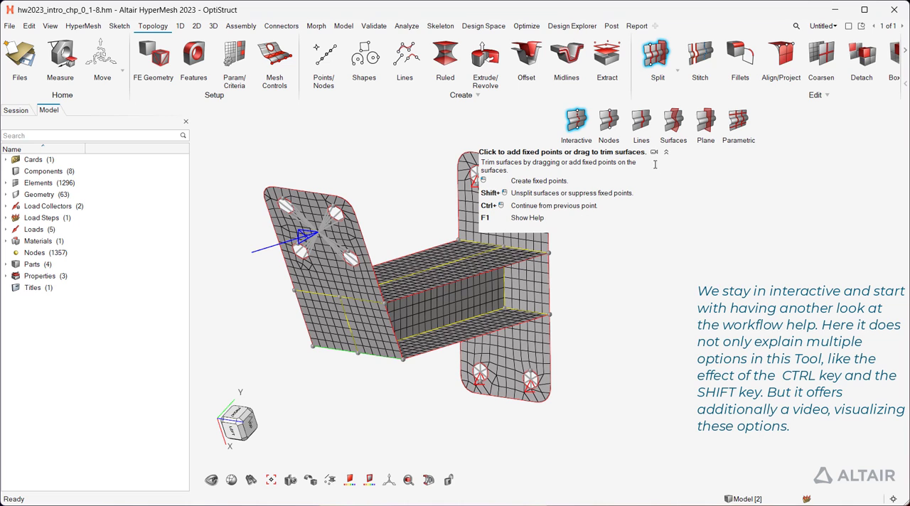
{"action": "left_click", "coordinate": [654, 153]}
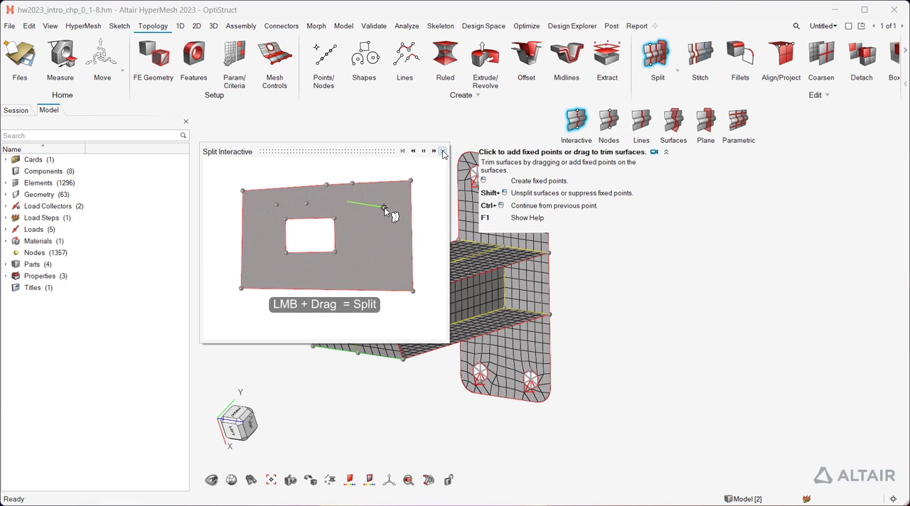
Zoom onto the plate and drag a line between its holes to cut a new edge.
{"action": "left_click", "coordinate": [442, 151]}
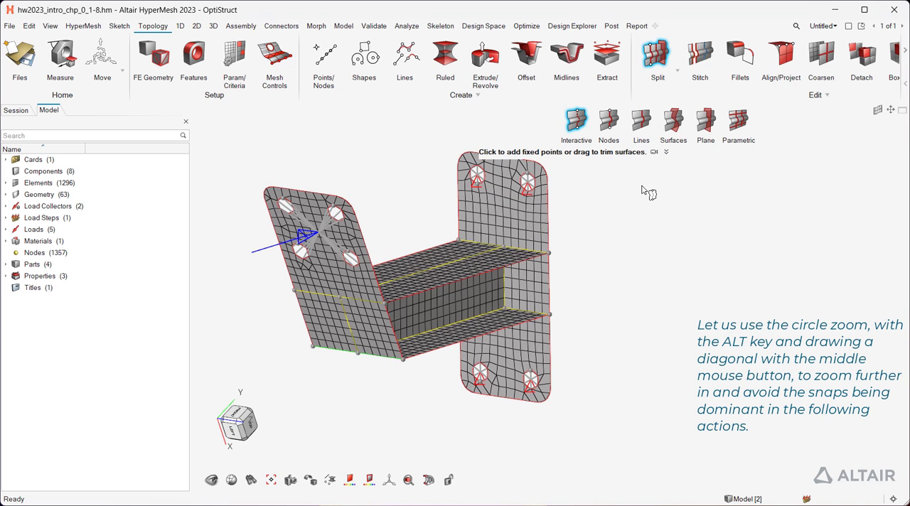
{"action": "key", "text": "Alt"}
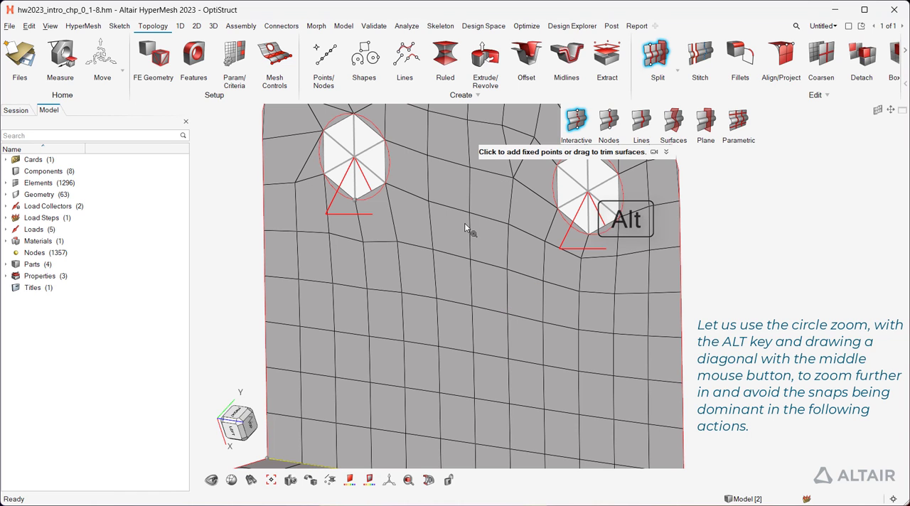
{"action": "mouse_move", "coordinate": [715, 272]}
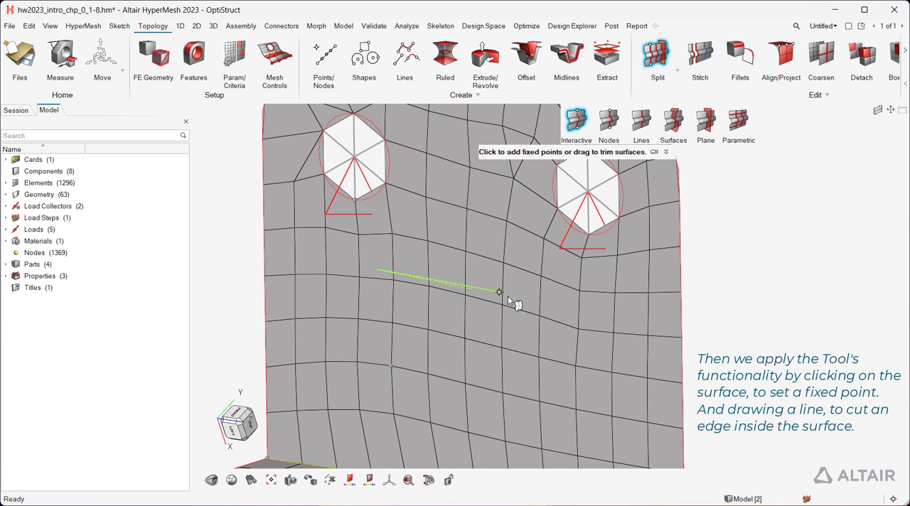
{"action": "left_click_drag", "start_coordinate": [497, 291], "coordinate": [512, 372]}
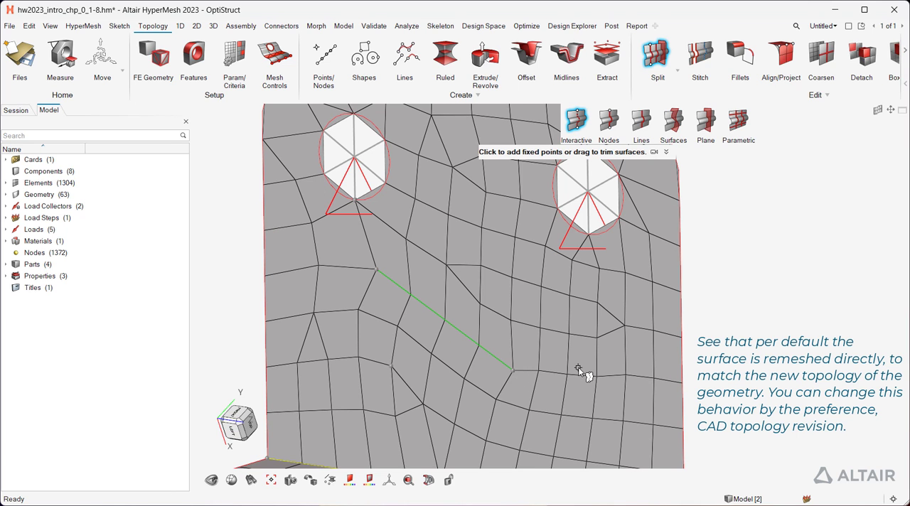
{"action": "mouse_move", "coordinate": [586, 348]}
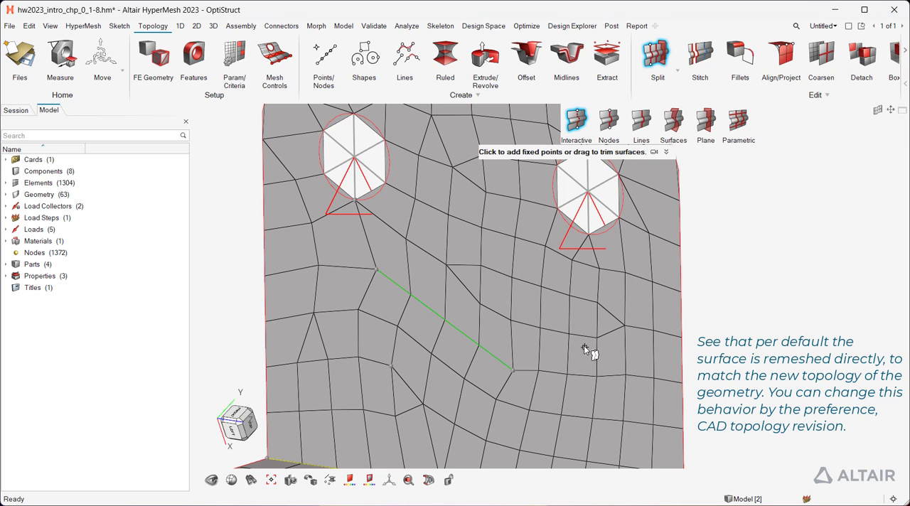
{"action": "left_click", "coordinate": [9, 26]}
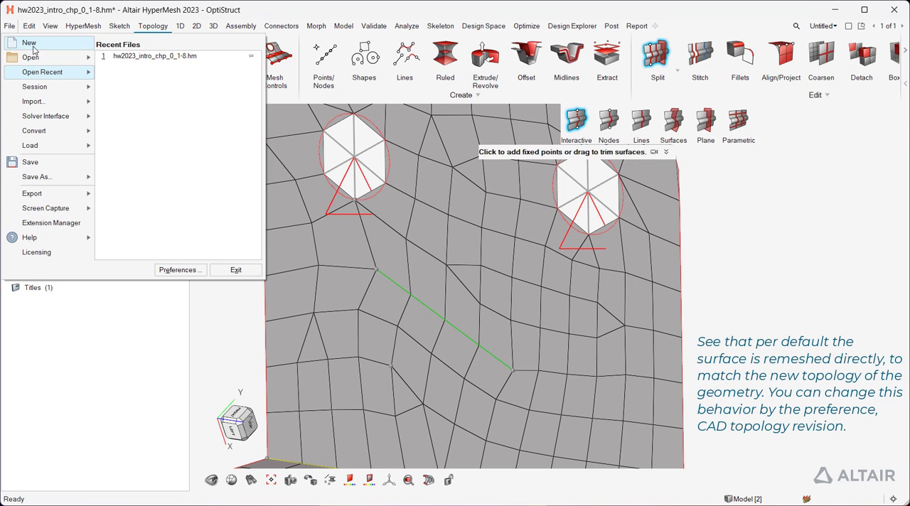
{"action": "left_click", "coordinate": [180, 270]}
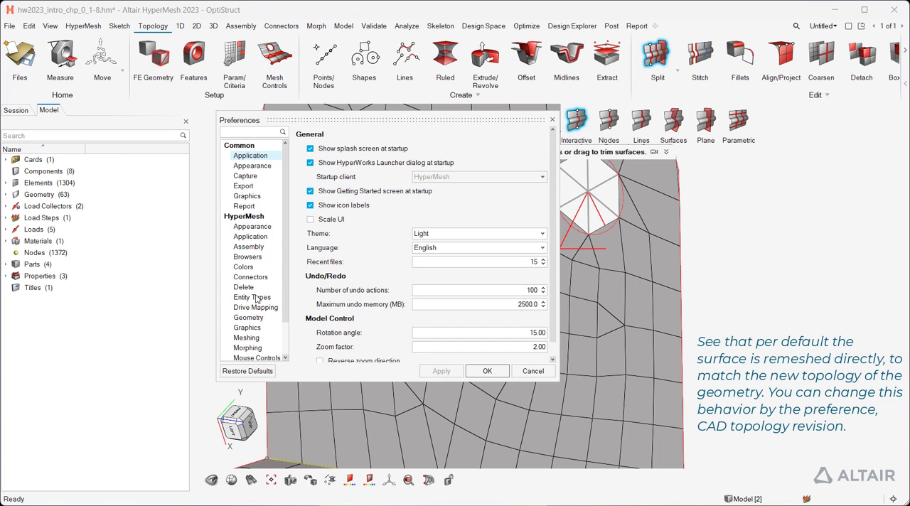
{"action": "left_click", "coordinate": [247, 338]}
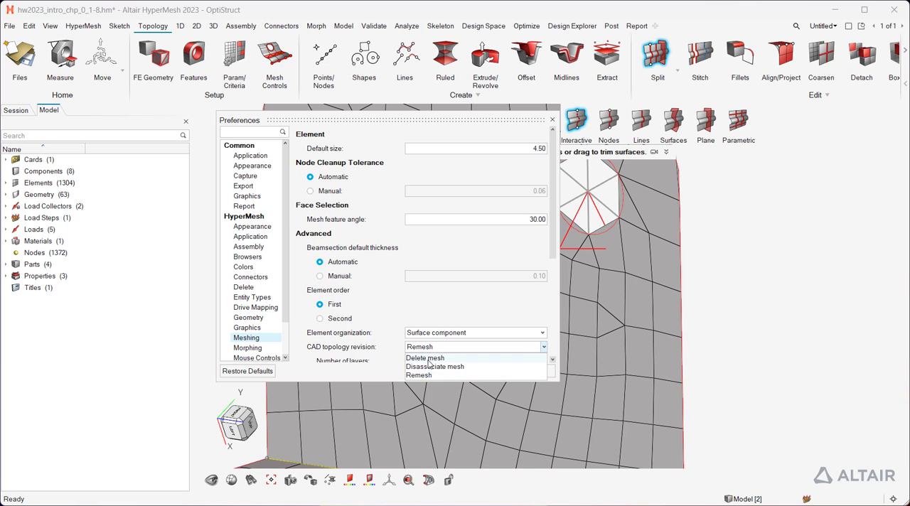
{"action": "left_click", "coordinate": [418, 376]}
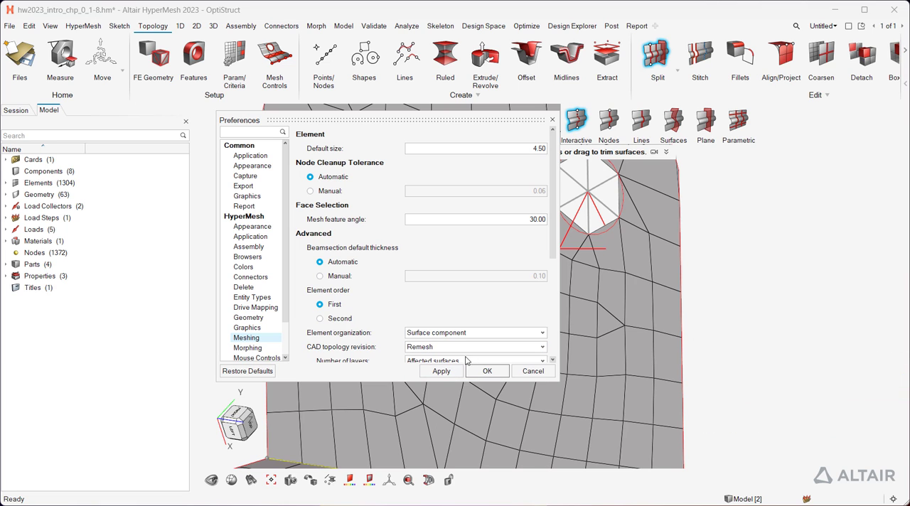
{"action": "left_click", "coordinate": [487, 371]}
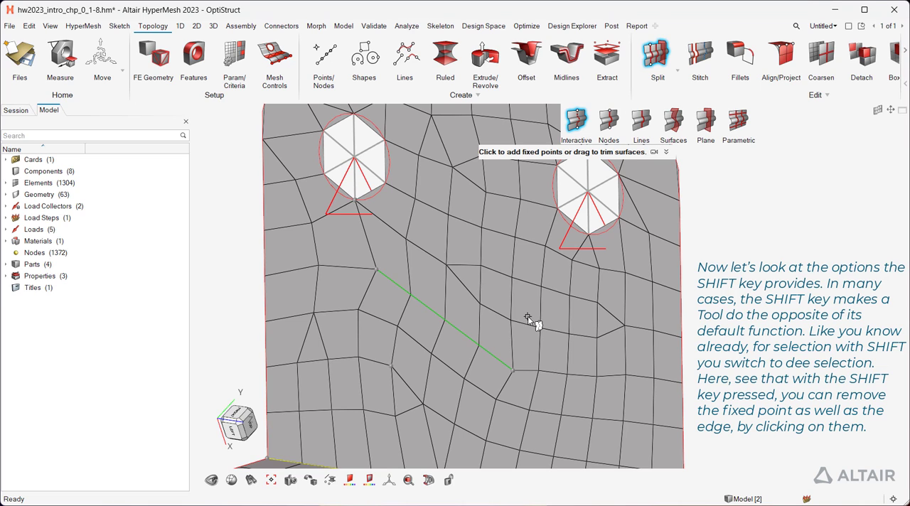
{"action": "mouse_move", "coordinate": [523, 298]}
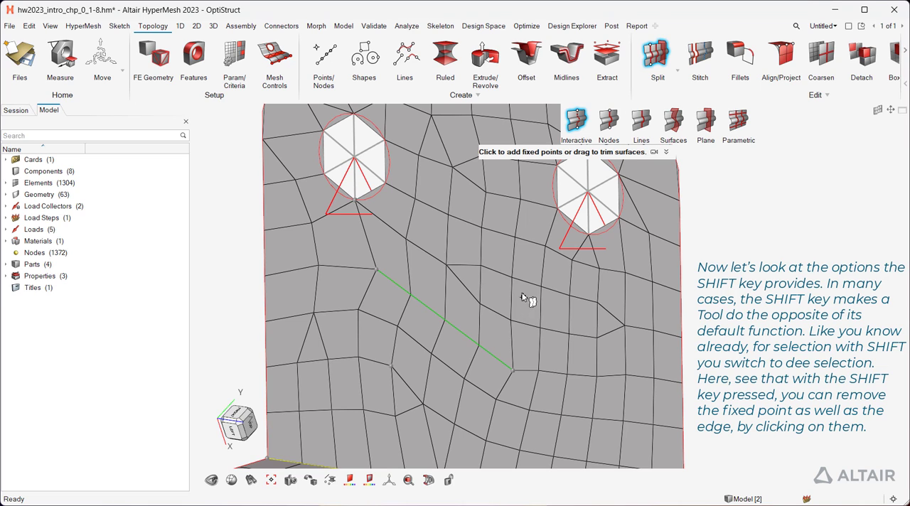
Hold Shift so the Split tool removes the cut edge and fixed point instead.
{"action": "key", "text": "shift"}
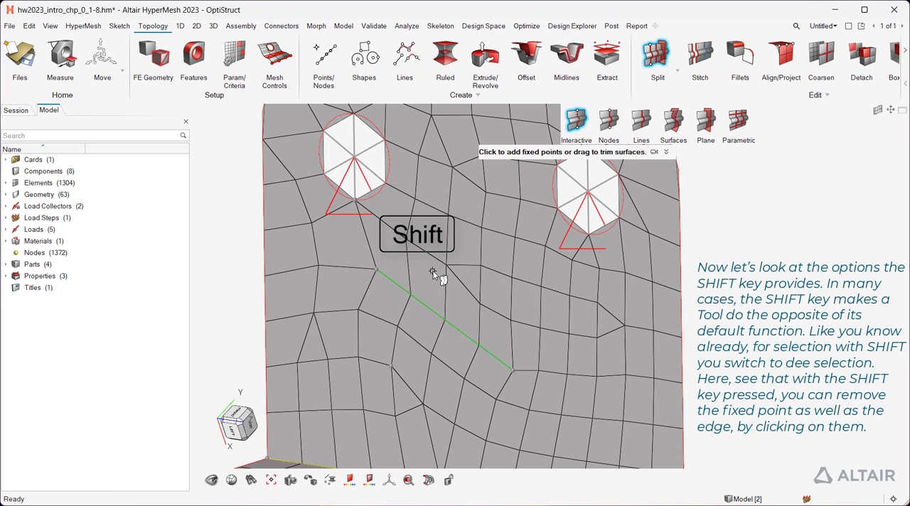
{"action": "mouse_move", "coordinate": [395, 371]}
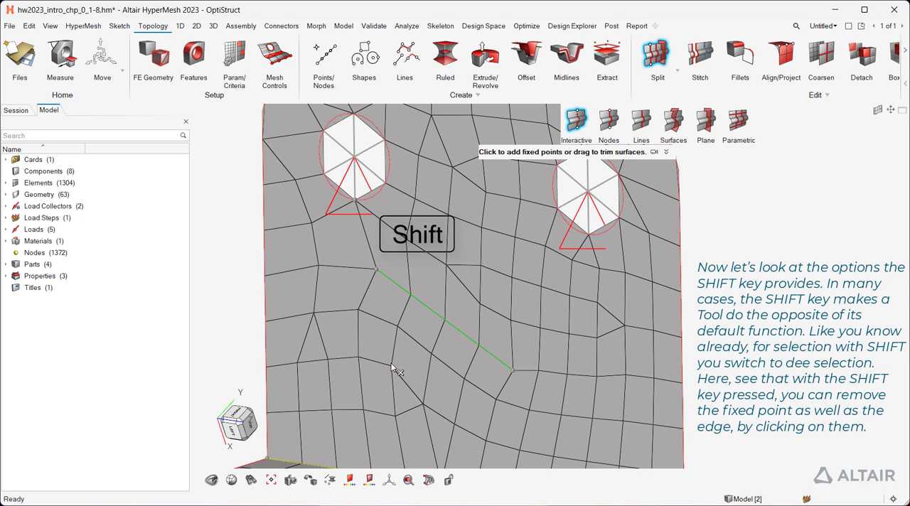
{"action": "mouse_move", "coordinate": [398, 287]}
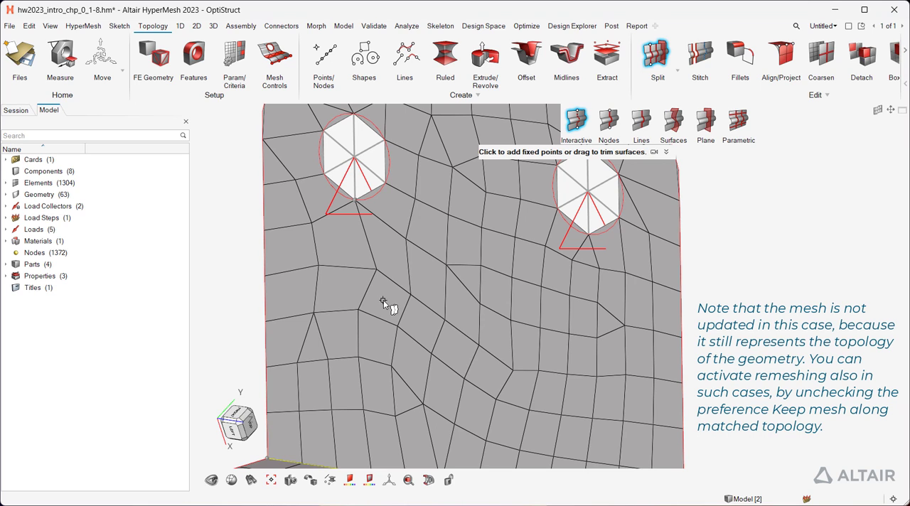
{"action": "mouse_move", "coordinate": [83, 74]}
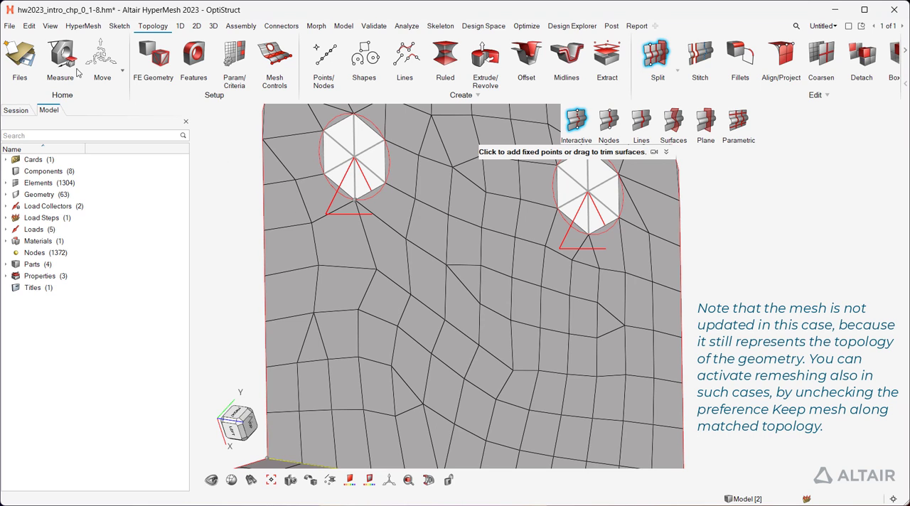
{"action": "left_click", "coordinate": [9, 29]}
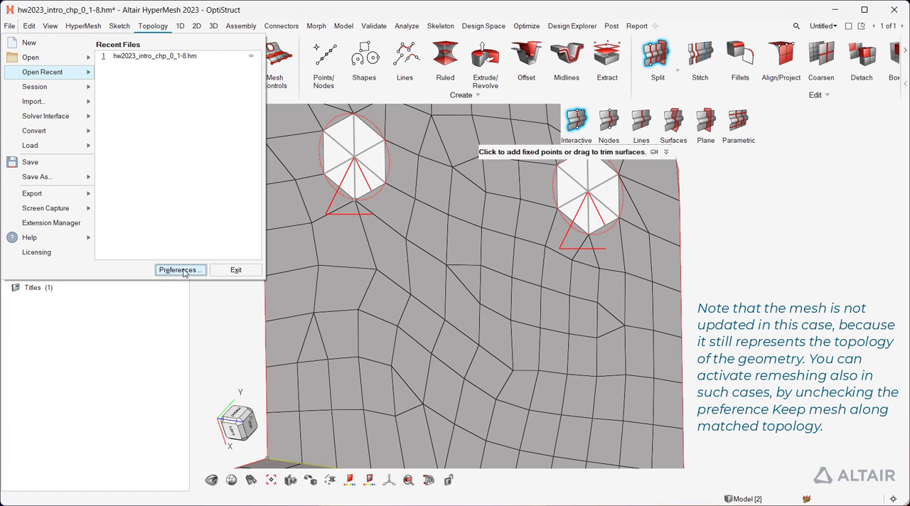
{"action": "left_click", "coordinate": [179, 270]}
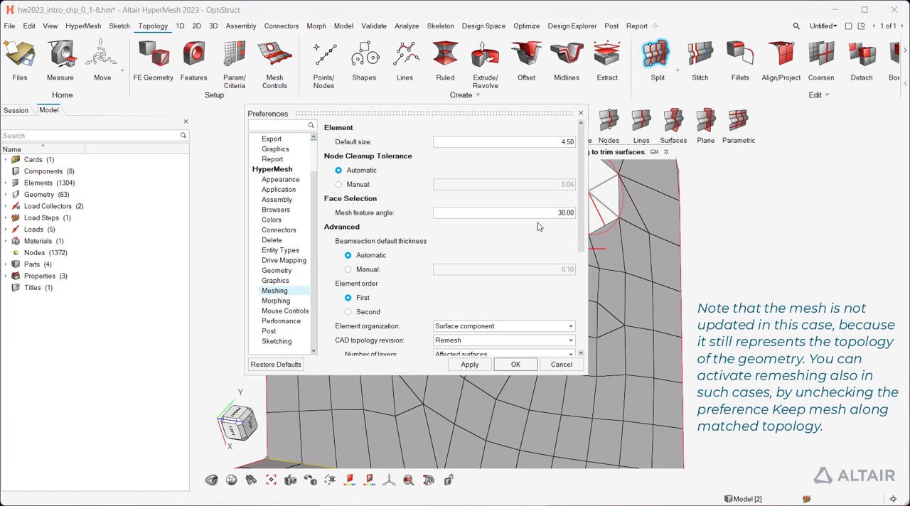
{"action": "scroll", "scroll_direction": "down", "scroll_amount": 3}
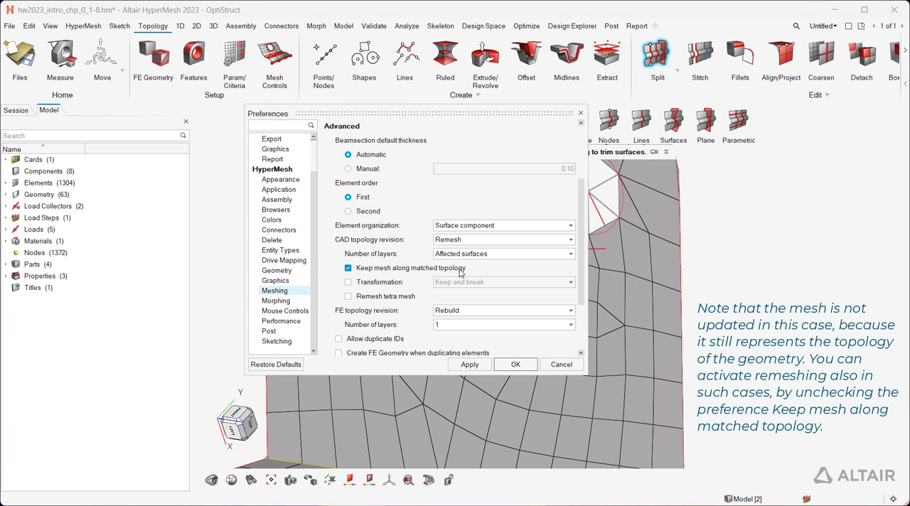
{"action": "mouse_move", "coordinate": [471, 270]}
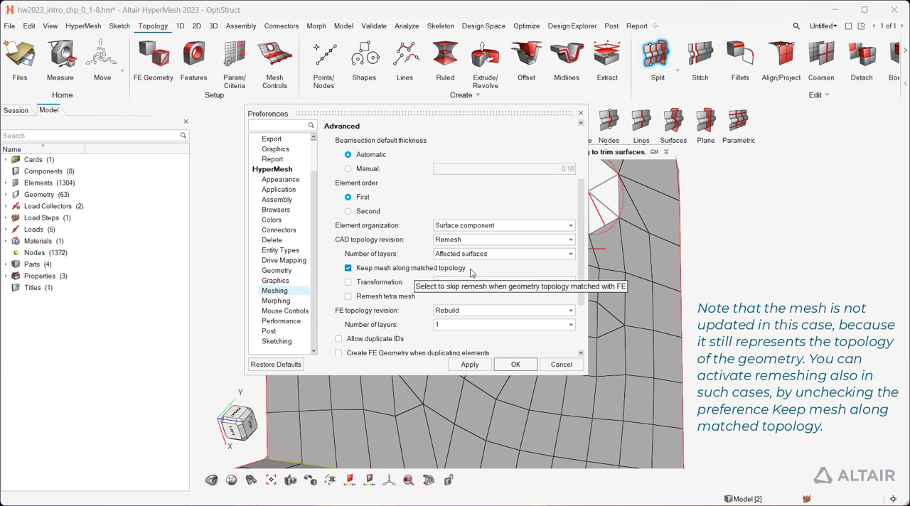
{"action": "left_click", "coordinate": [515, 364]}
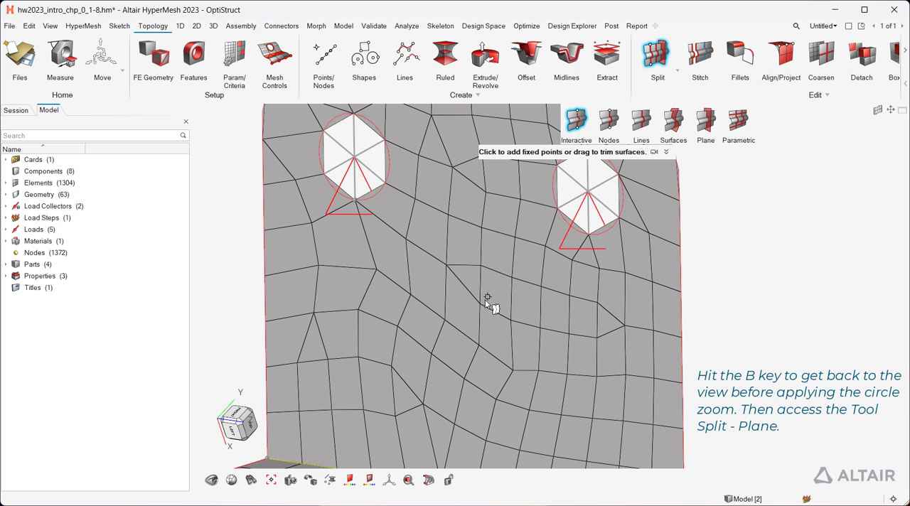
Restore the previous whole-bracket view with the B shortcut, keeping the Split tool active.
{"action": "key", "text": "b"}
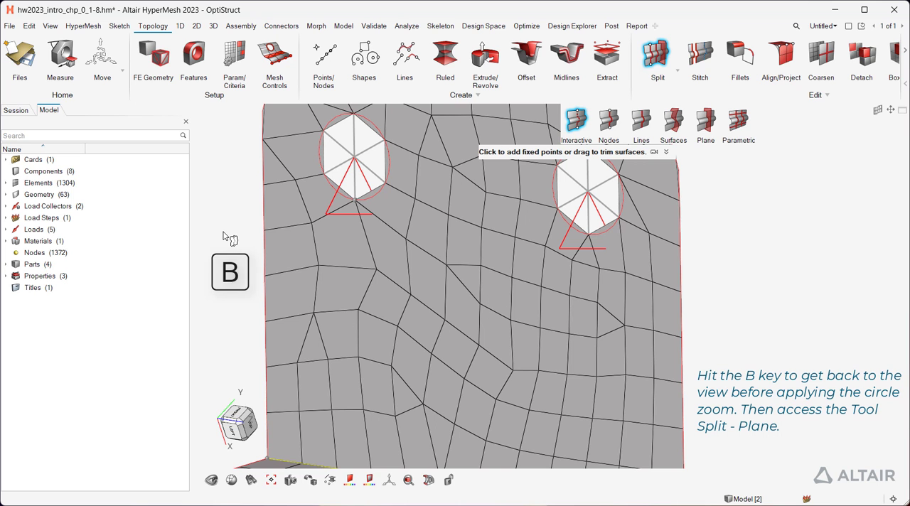
{"action": "key", "text": "b"}
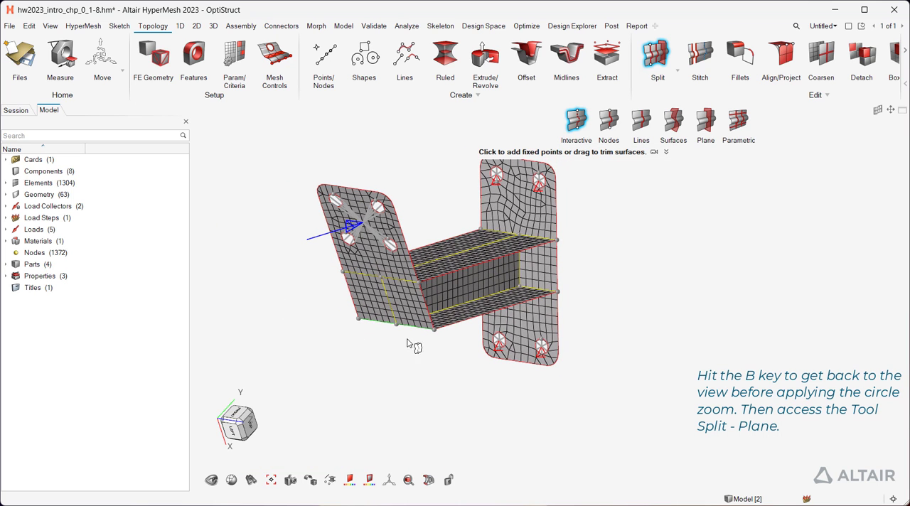
{"action": "mouse_move", "coordinate": [706, 119]}
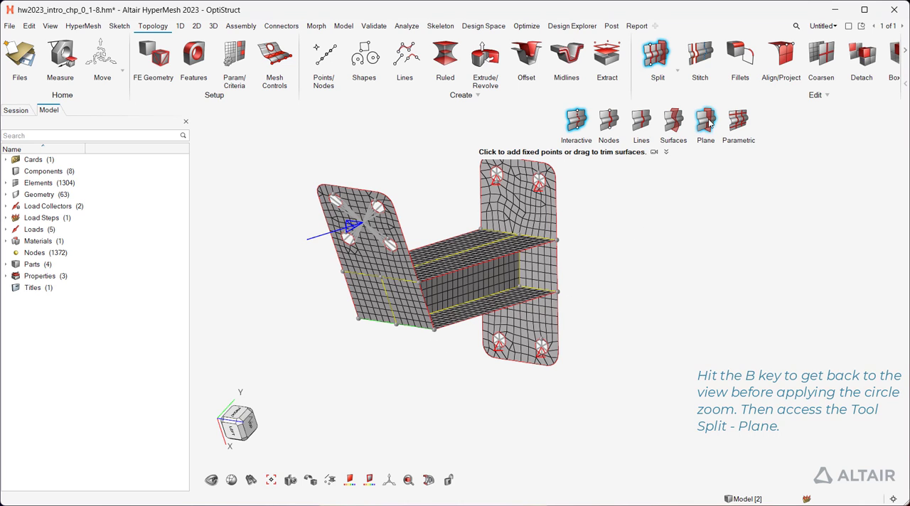
Switch the Split tool to plane mode and keep Surfaces as the target entity type.
{"action": "left_click", "coordinate": [705, 121]}
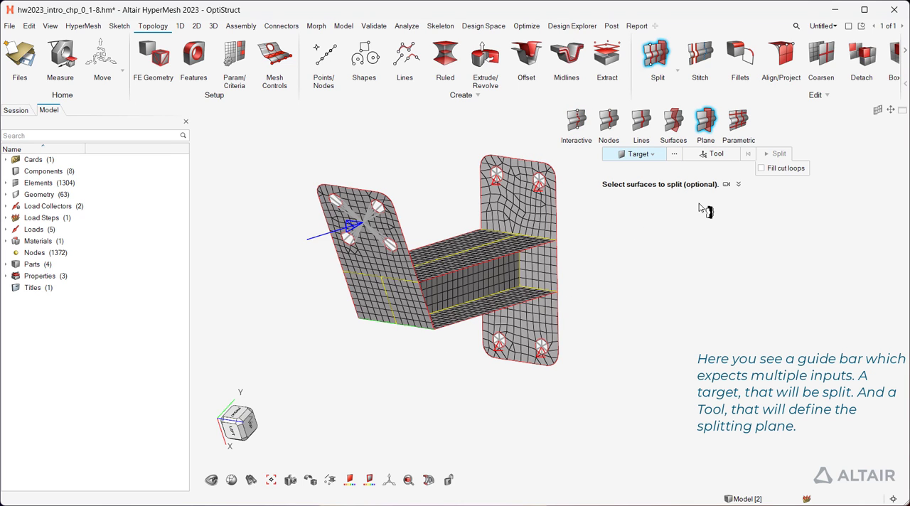
{"action": "mouse_move", "coordinate": [709, 199]}
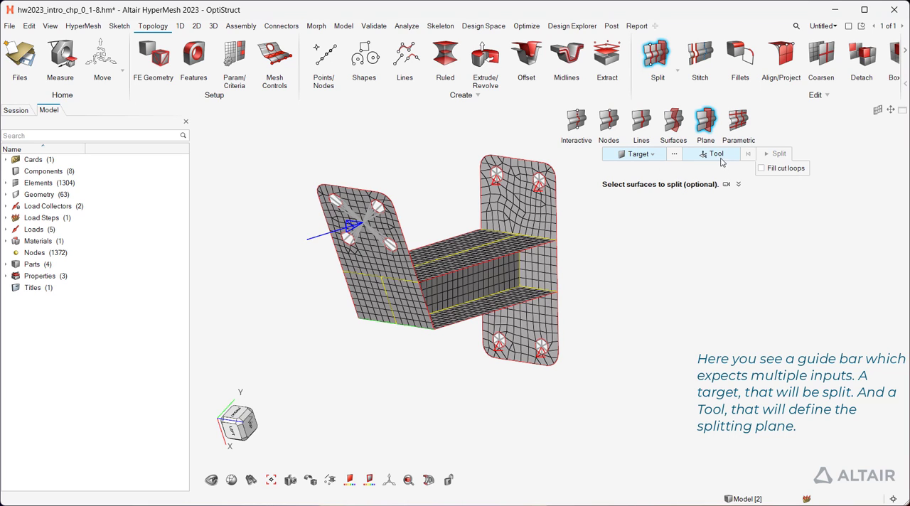
{"action": "mouse_move", "coordinate": [717, 153]}
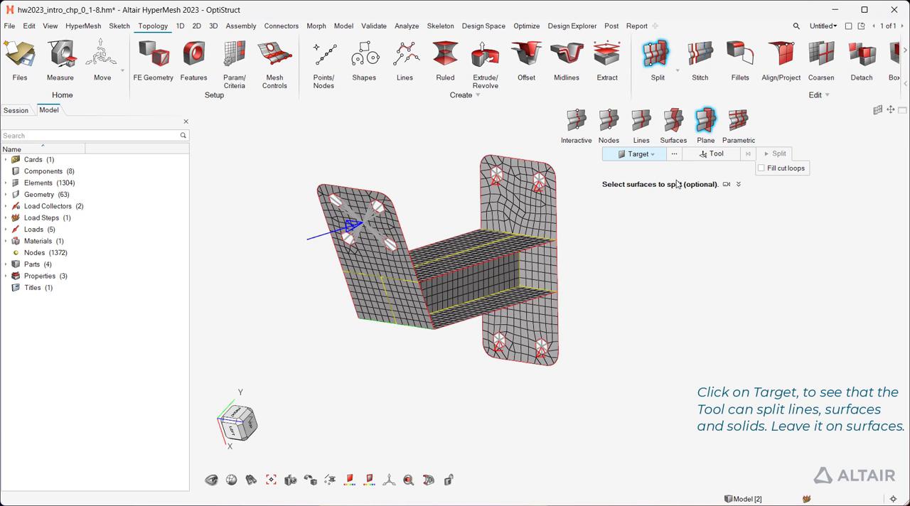
{"action": "left_click", "coordinate": [635, 154]}
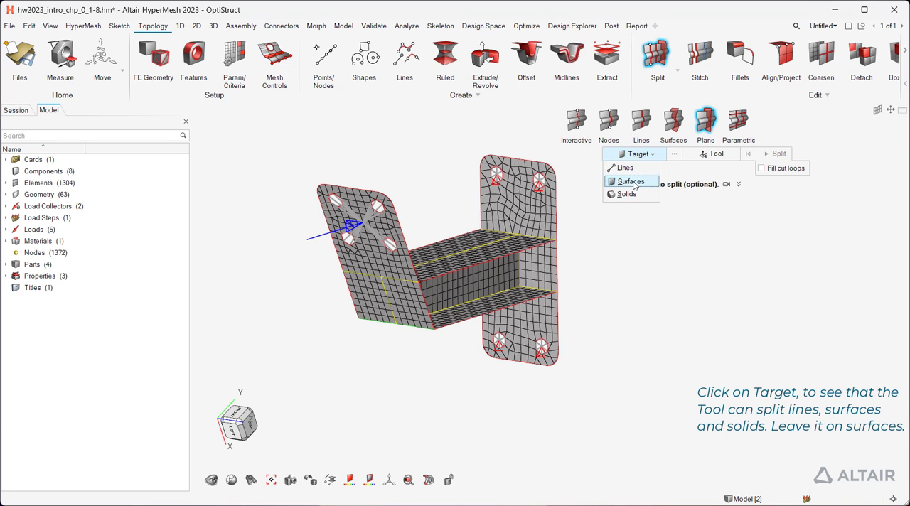
{"action": "left_click", "coordinate": [627, 182]}
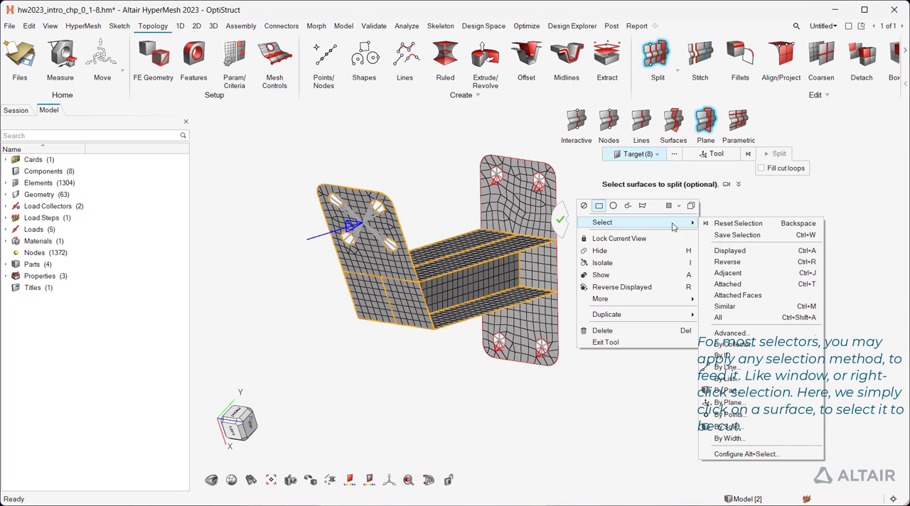
{"action": "mouse_move", "coordinate": [738, 294]}
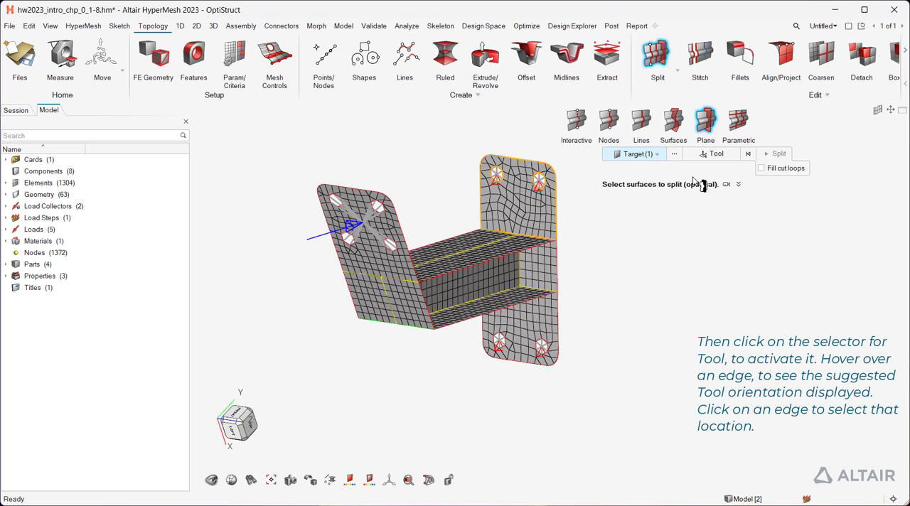
Define the cutting plane at a right-flange edge and split the flange surface with it.
{"action": "left_click", "coordinate": [717, 154]}
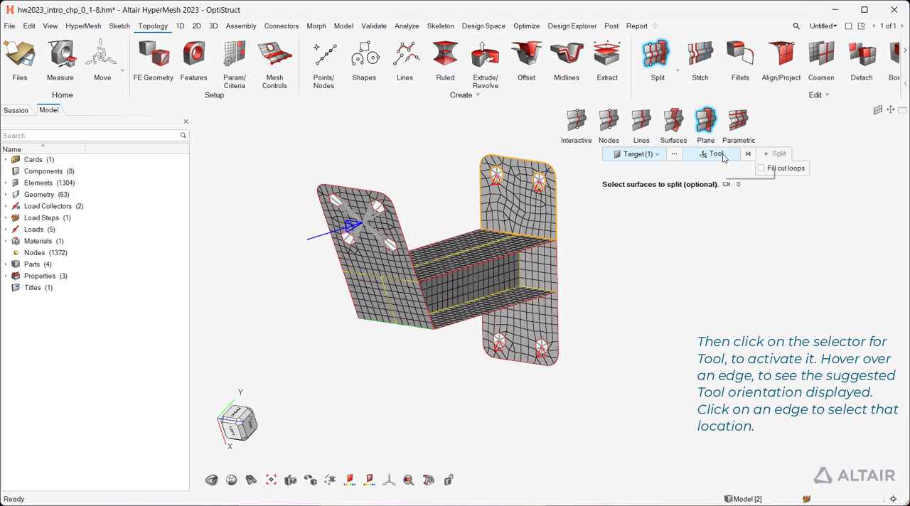
{"action": "left_click", "coordinate": [717, 153]}
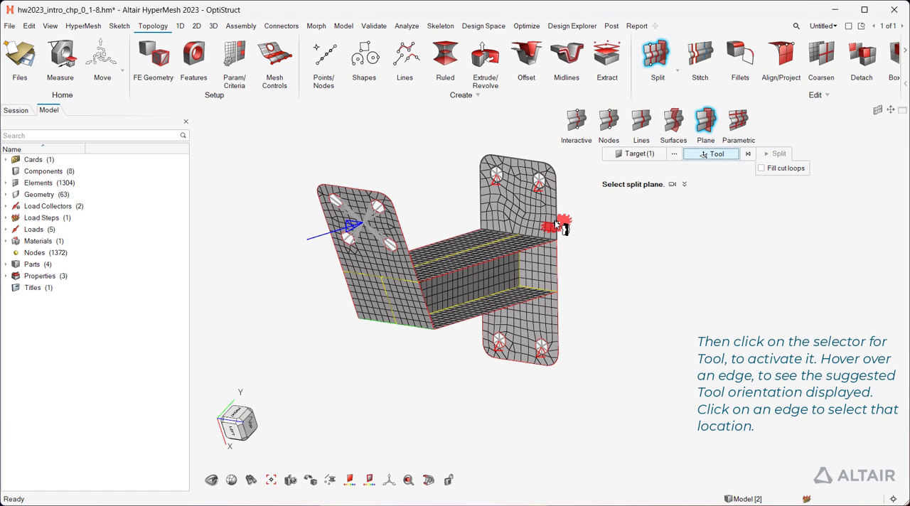
{"action": "left_click", "coordinate": [557, 222]}
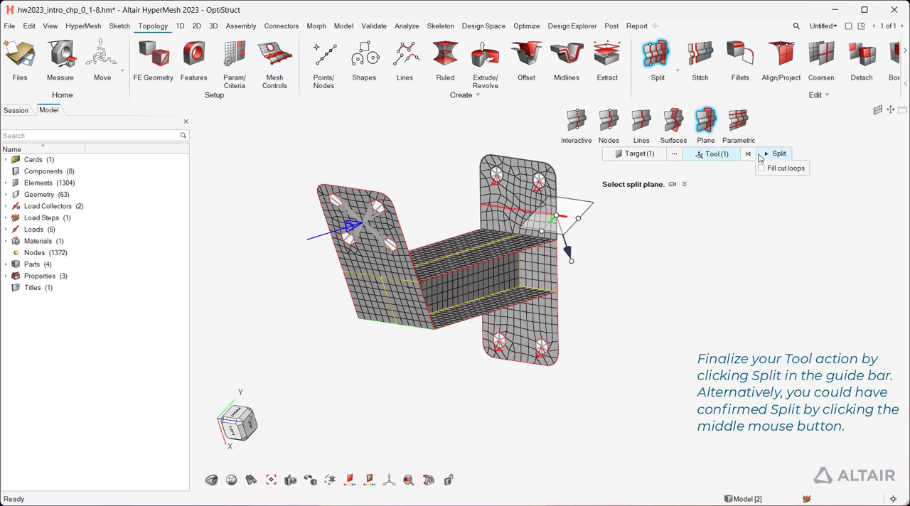
{"action": "left_click", "coordinate": [779, 153]}
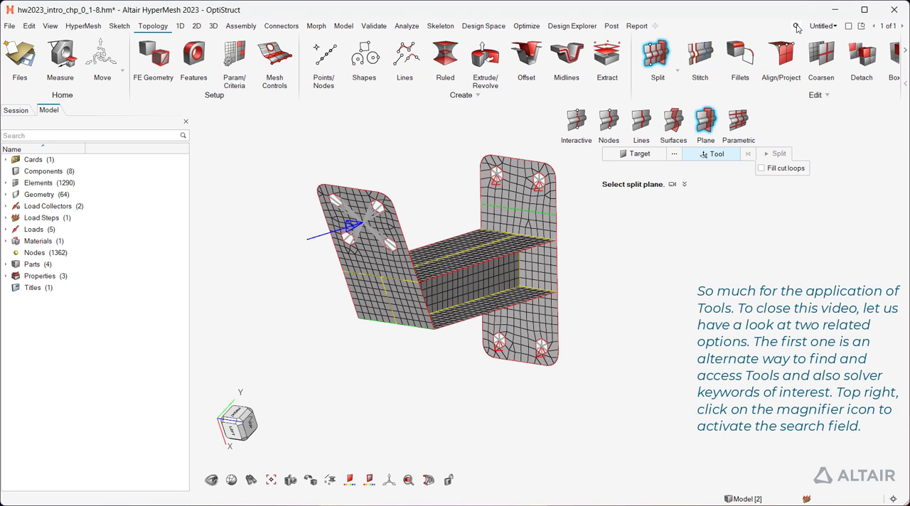
Search 'norm' to launch the Normals tool, then search 'rbe2' for matching tools.
{"action": "left_click", "coordinate": [795, 25]}
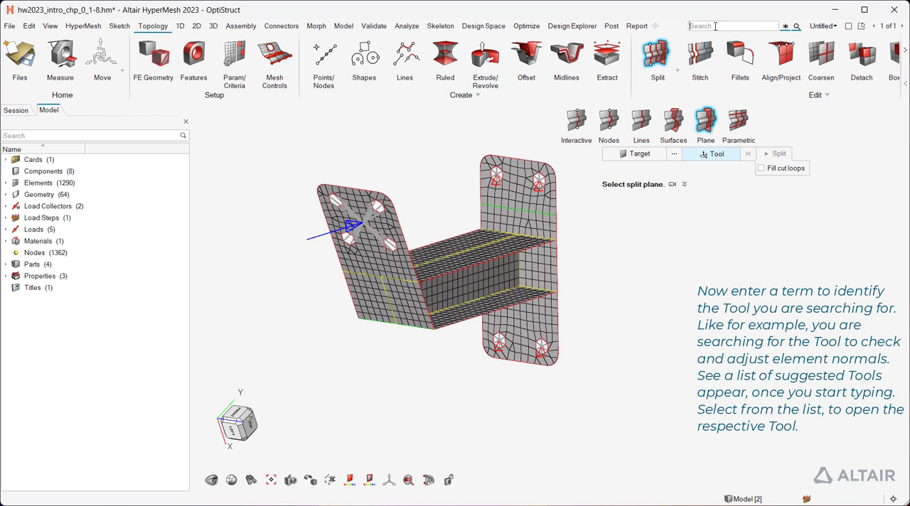
{"action": "type", "text": "norm"}
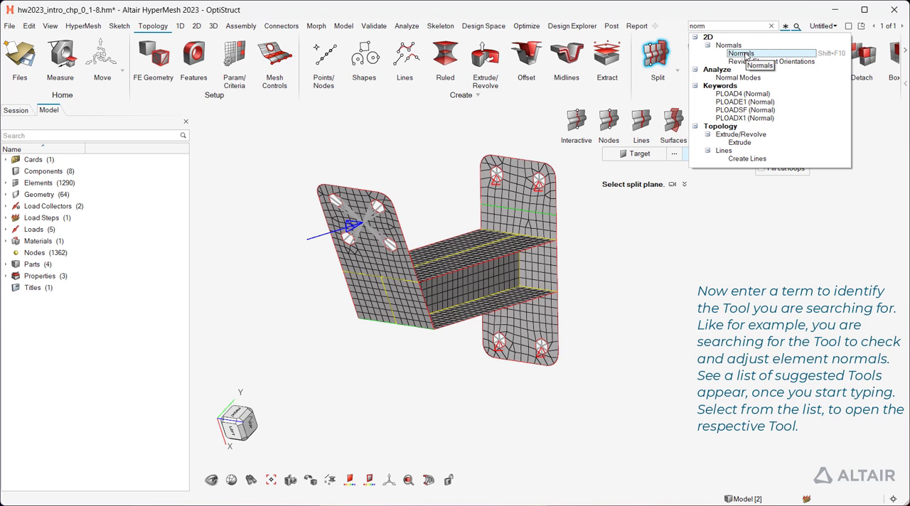
{"action": "left_click", "coordinate": [741, 51]}
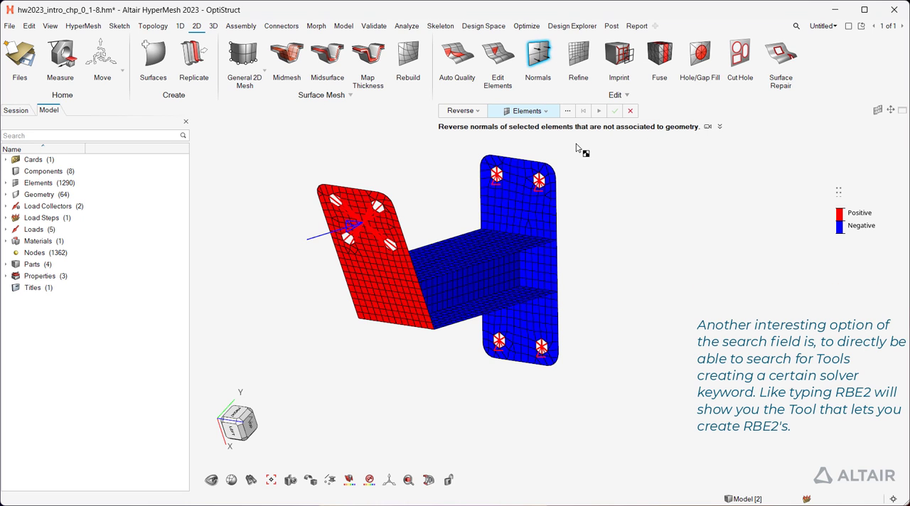
{"action": "mouse_move", "coordinate": [591, 149]}
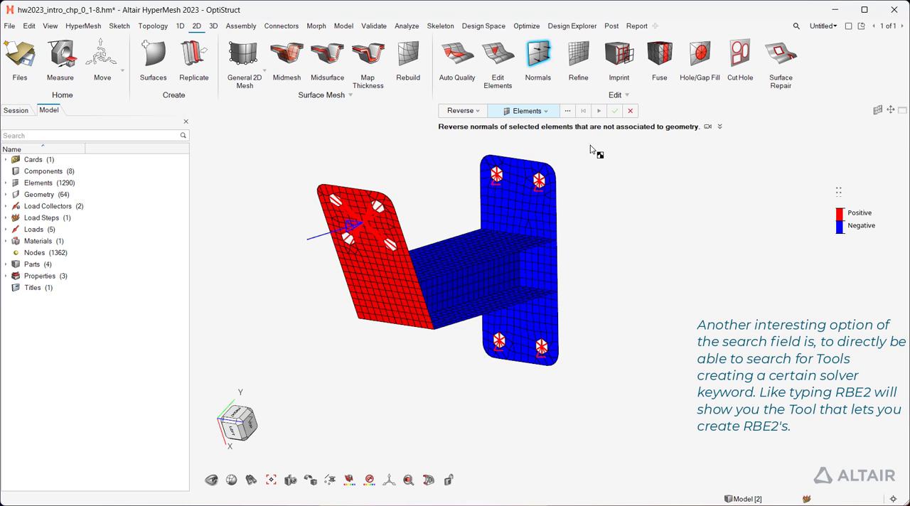
{"action": "mouse_move", "coordinate": [592, 193]}
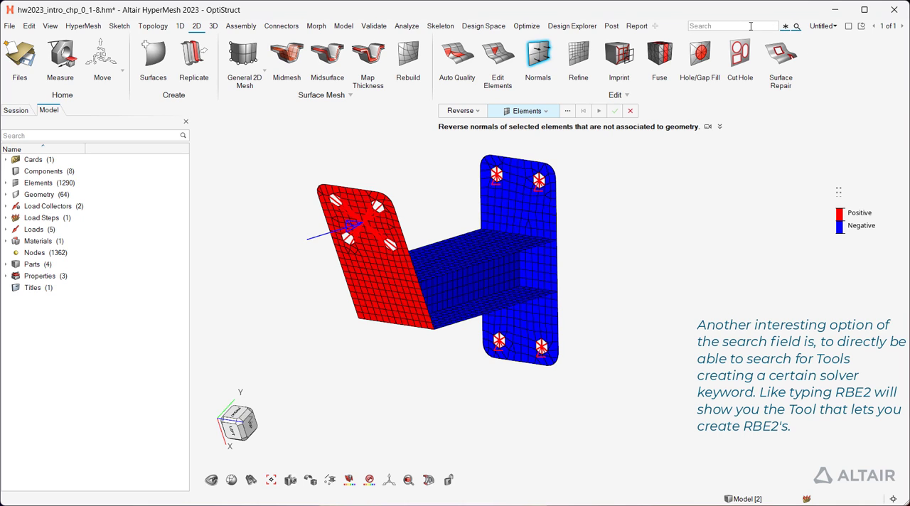
{"action": "type", "text": "rbe2"}
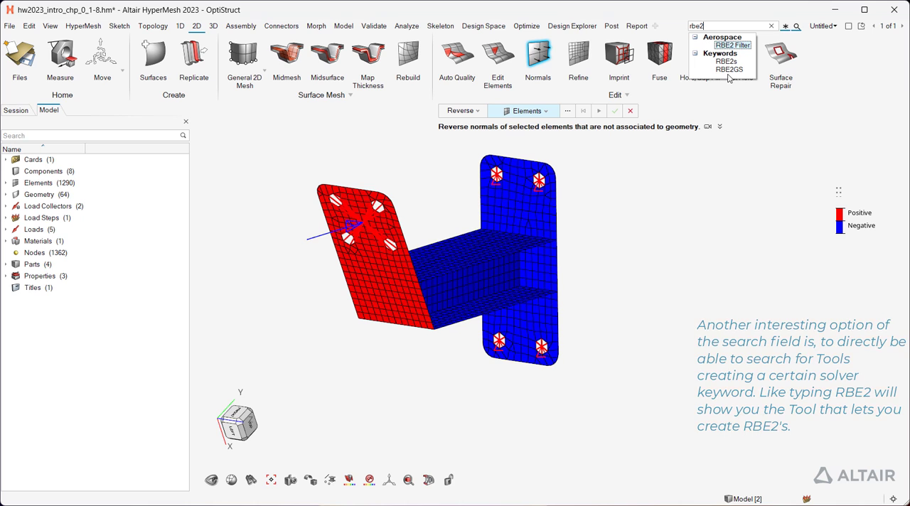
Launch the Rigid Elements tool for RBE2 from the search results, then close it.
{"action": "left_click", "coordinate": [732, 44]}
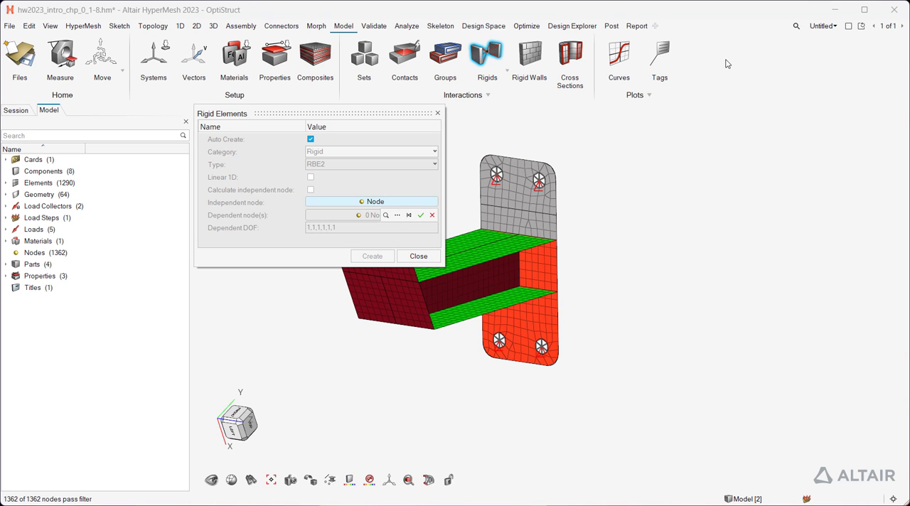
{"action": "left_click_drag", "start_coordinate": [317, 113], "coordinate": [430, 116]}
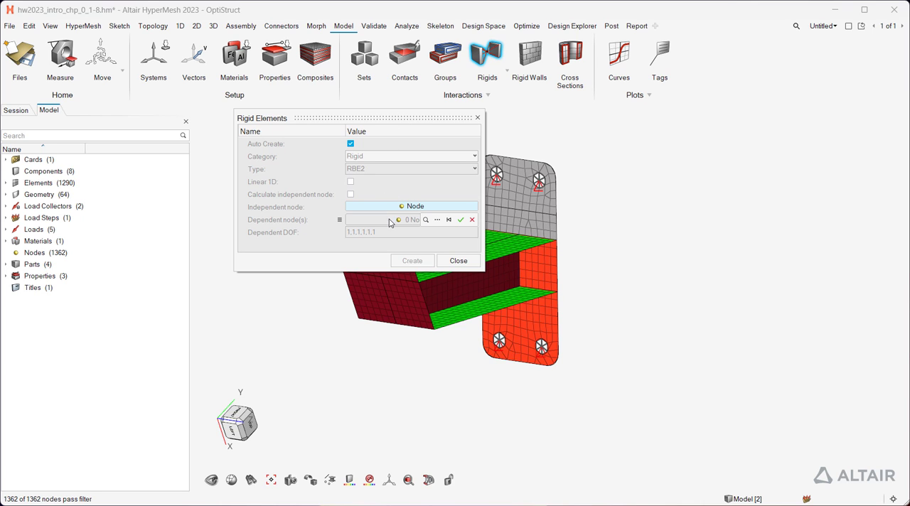
{"action": "left_click", "coordinate": [412, 260]}
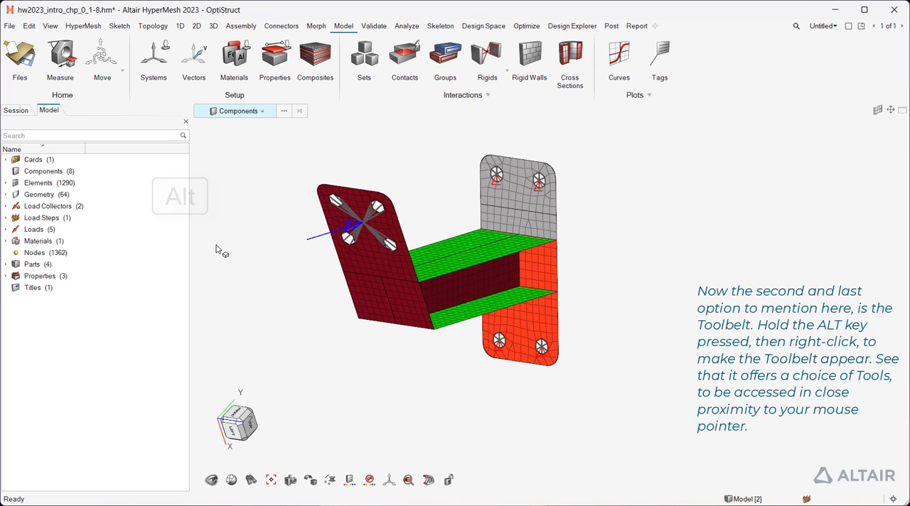
Summon the Toolbelt ring over the bracket with Alt and right-click in the graphics area.
{"action": "right_click", "coordinate": [222, 249]}
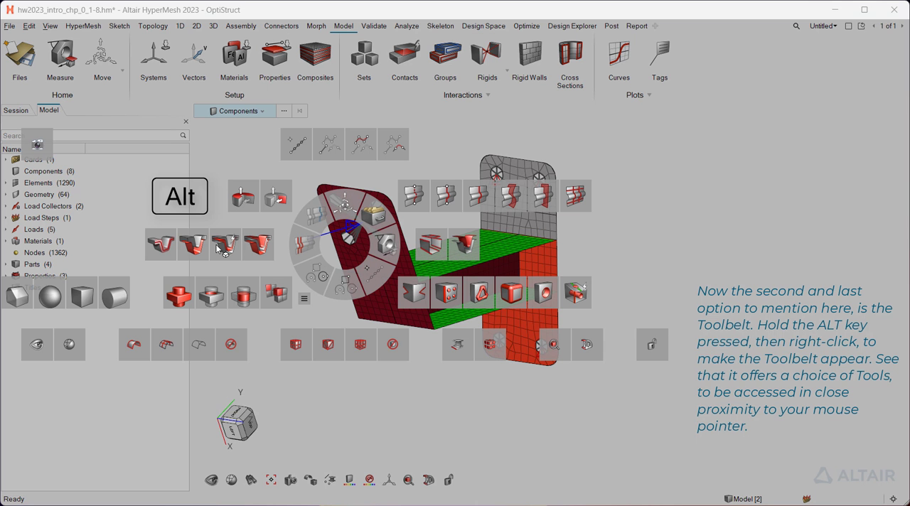
{"action": "mouse_move", "coordinate": [384, 244]}
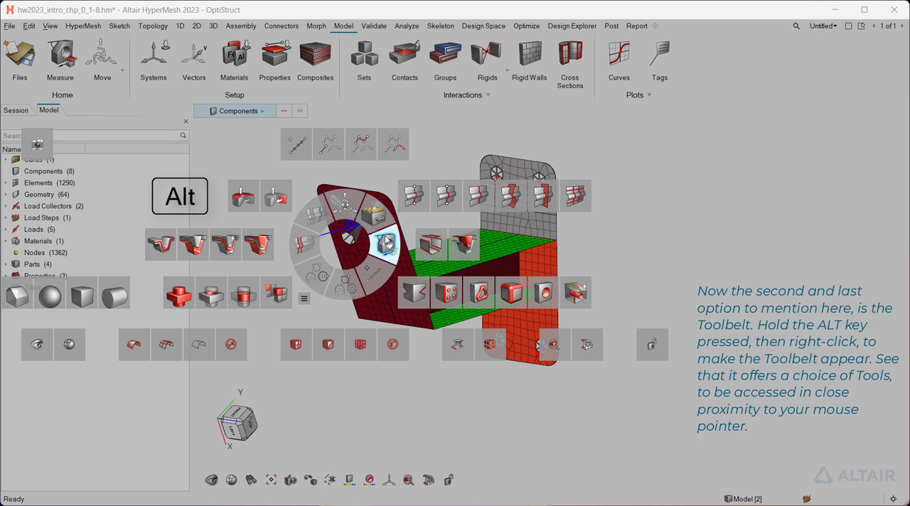
{"action": "mouse_move", "coordinate": [293, 251]}
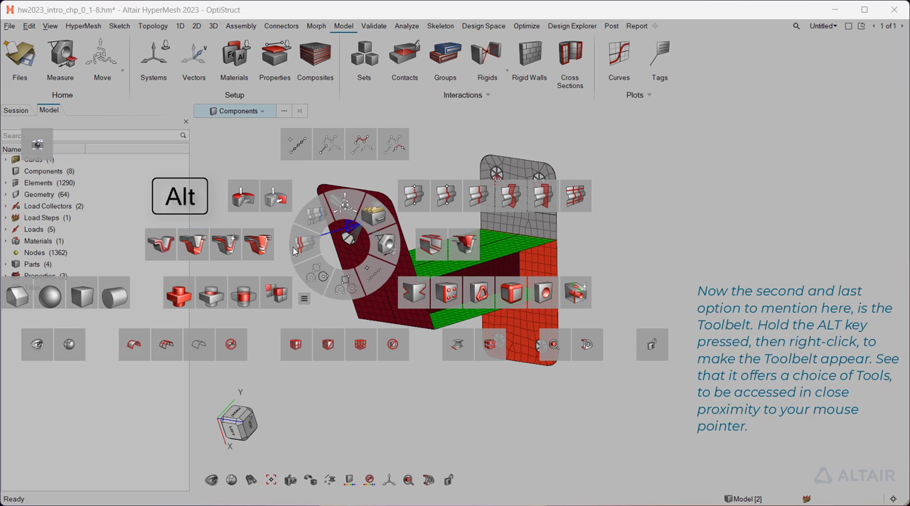
{"action": "mouse_move", "coordinate": [478, 197]}
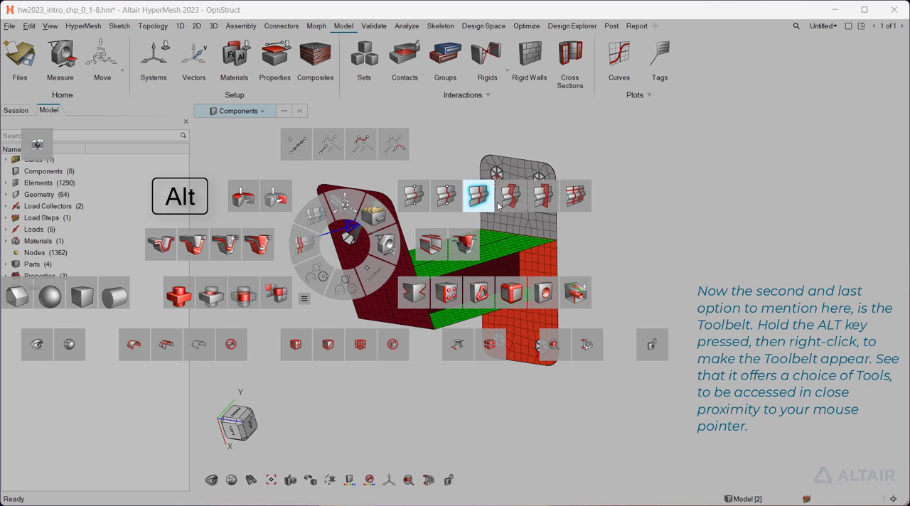
{"action": "mouse_move", "coordinate": [543, 199]}
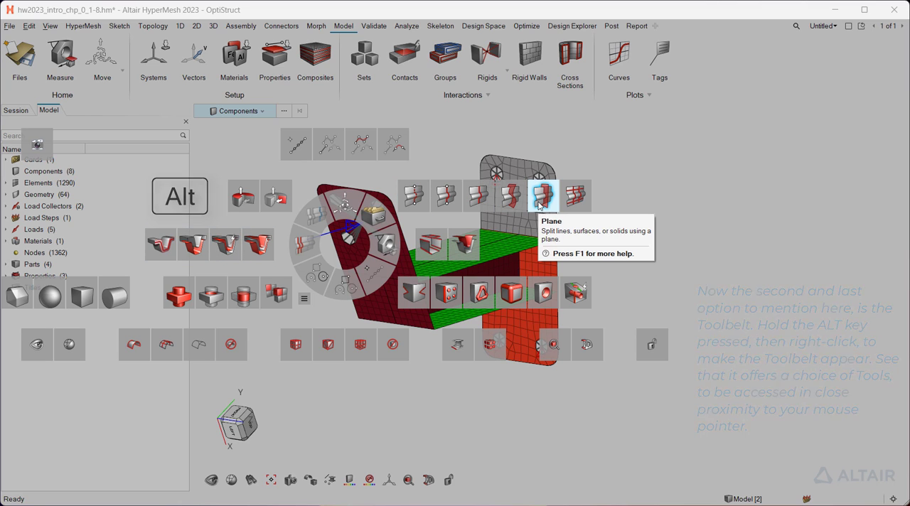
Bring up the Tool Belt Configuration window from the Toolbelt's configure option.
{"action": "left_click", "coordinate": [543, 193]}
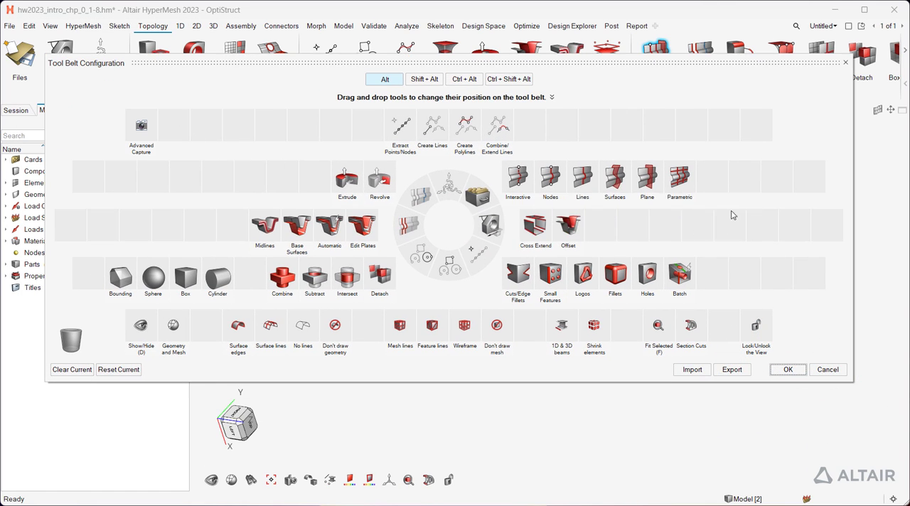
{"action": "mouse_move", "coordinate": [731, 370]}
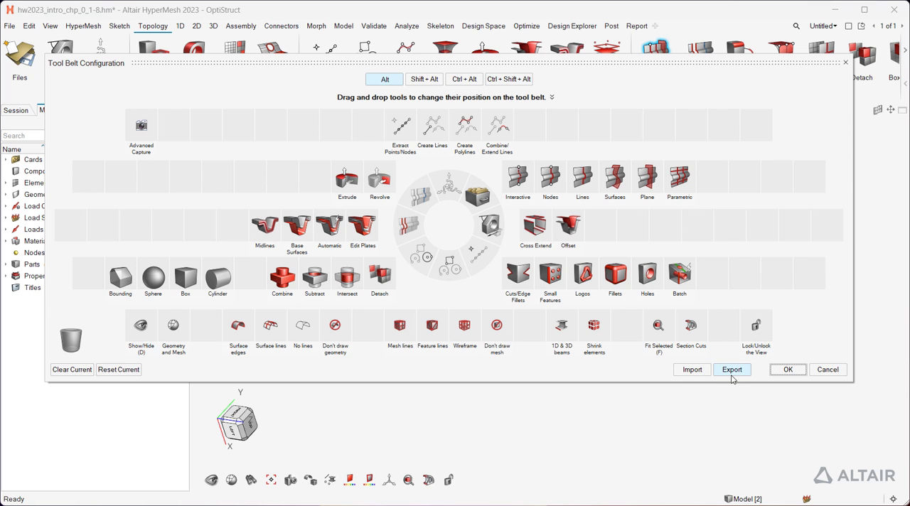